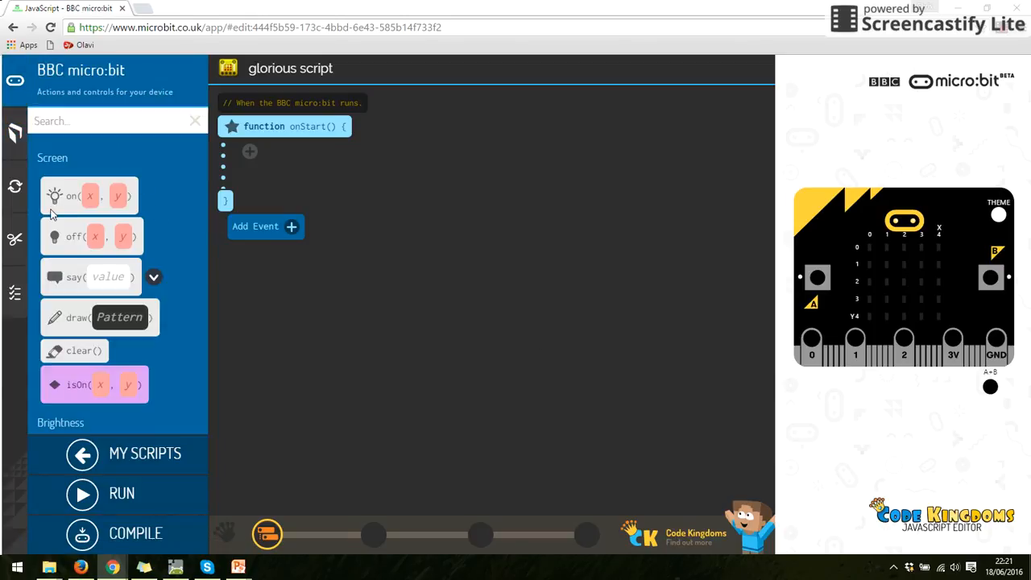
Open the Language palette showing the control flow and loop blocks
left_click(14, 185)
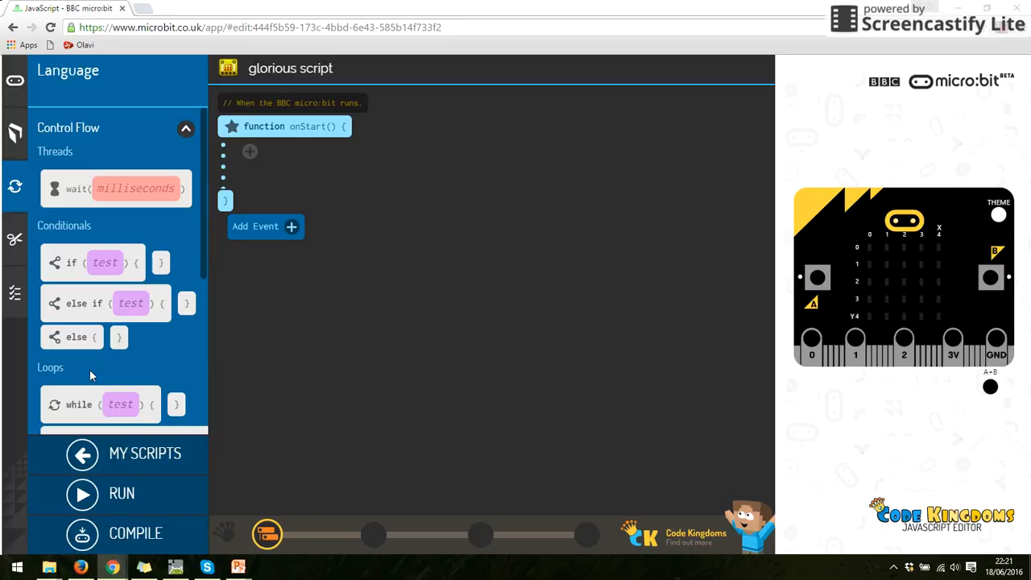
mouse_move(199, 248)
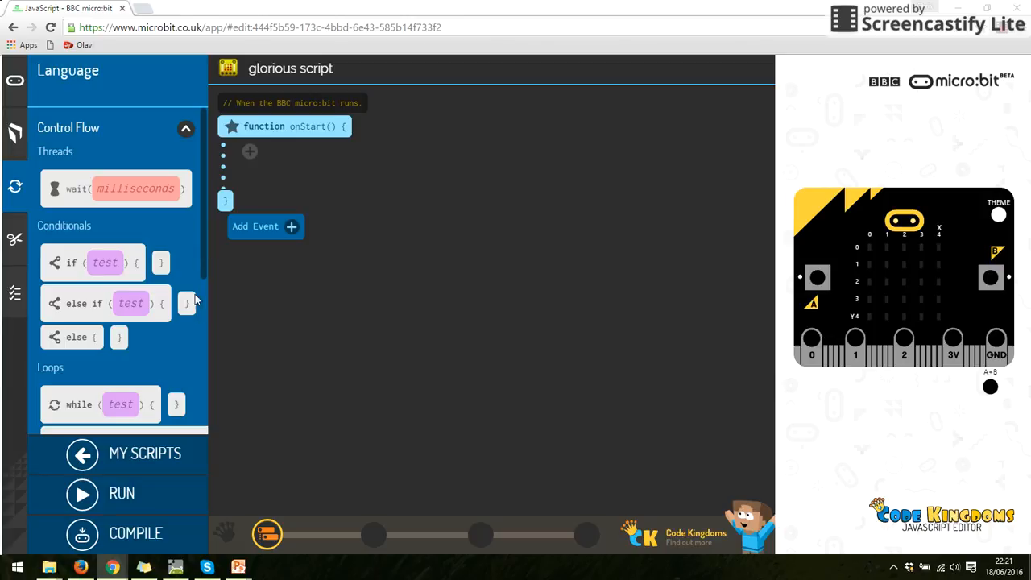
mouse_move(204, 274)
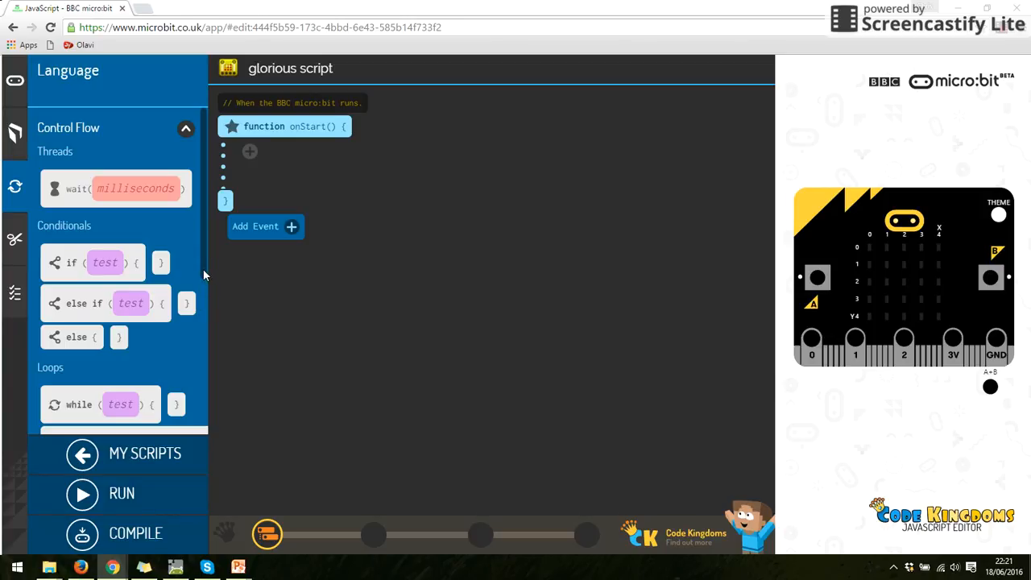
mouse_move(96, 415)
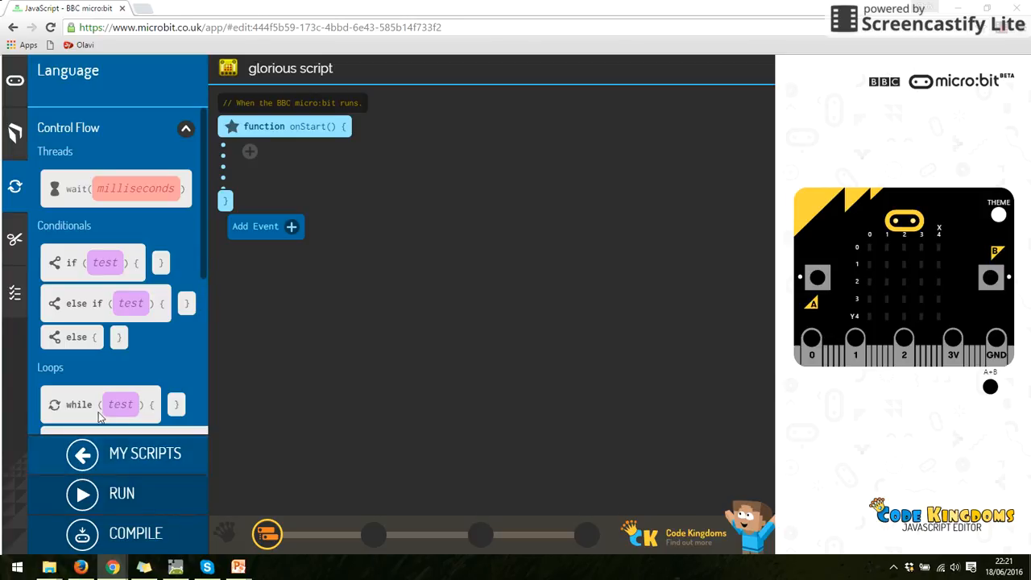
mouse_move(194, 269)
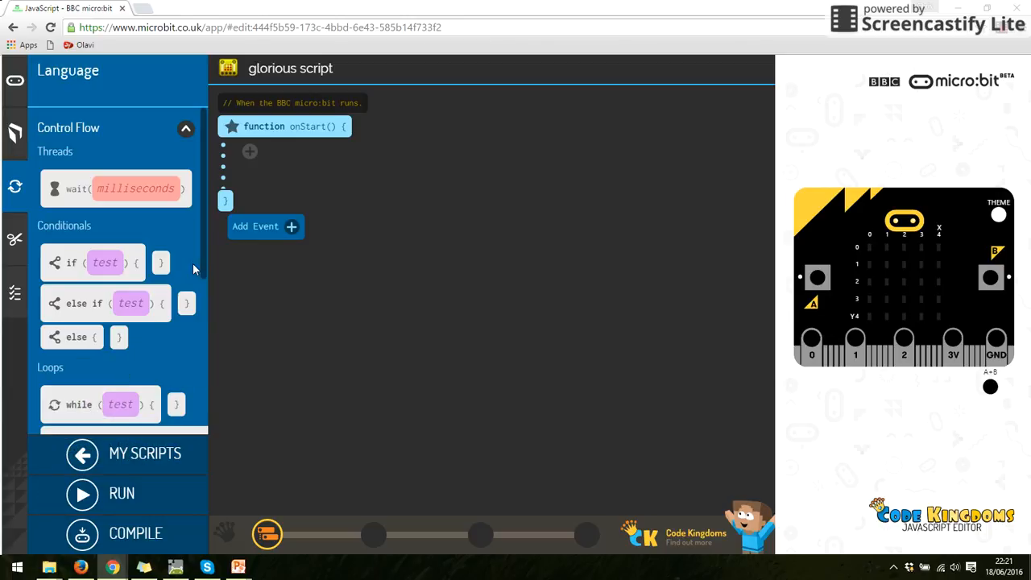
mouse_move(105, 405)
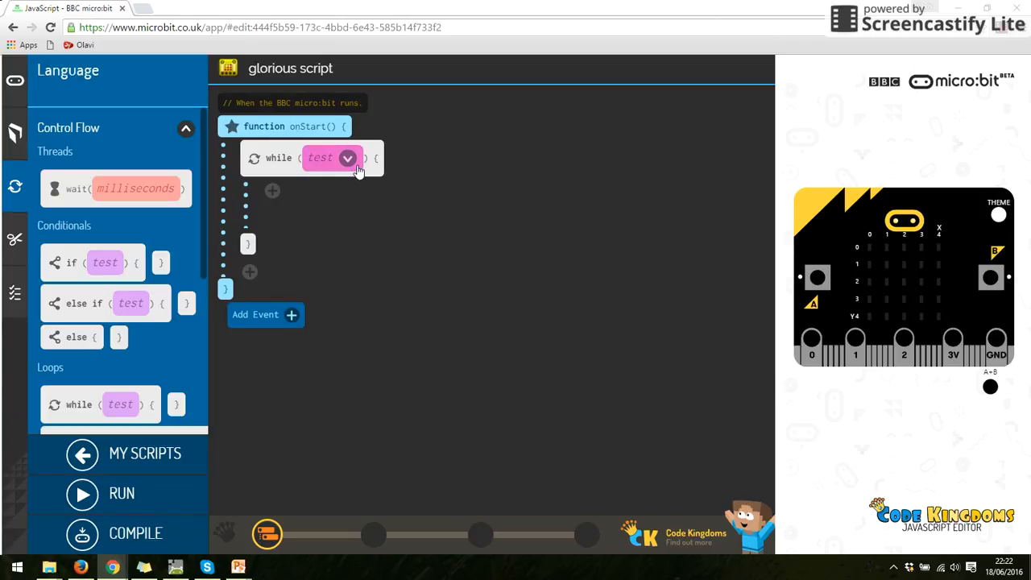
mouse_move(185, 109)
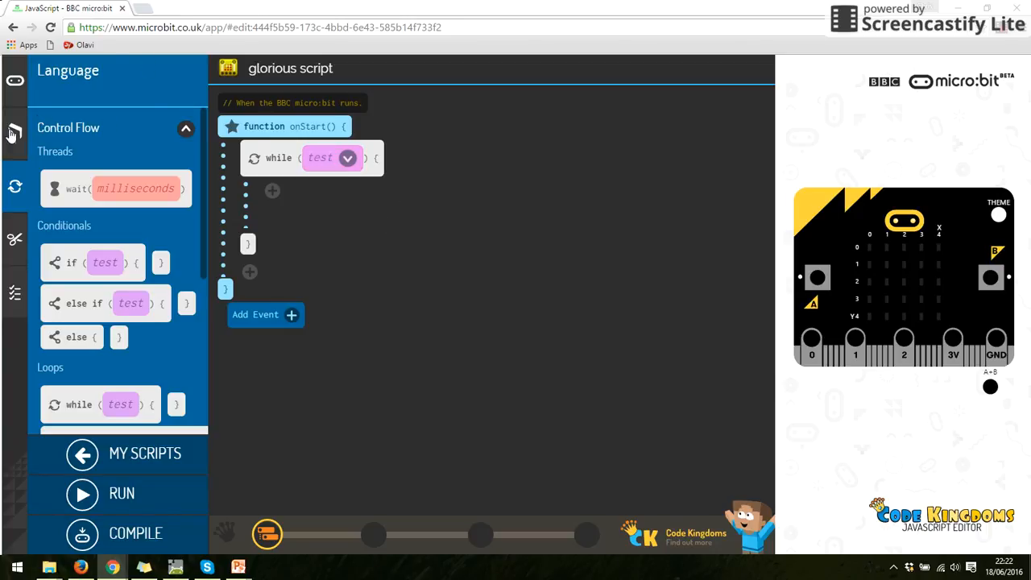
Drag the myNumber global from Library > Globals into onStart and set it to 1
left_click(13, 133)
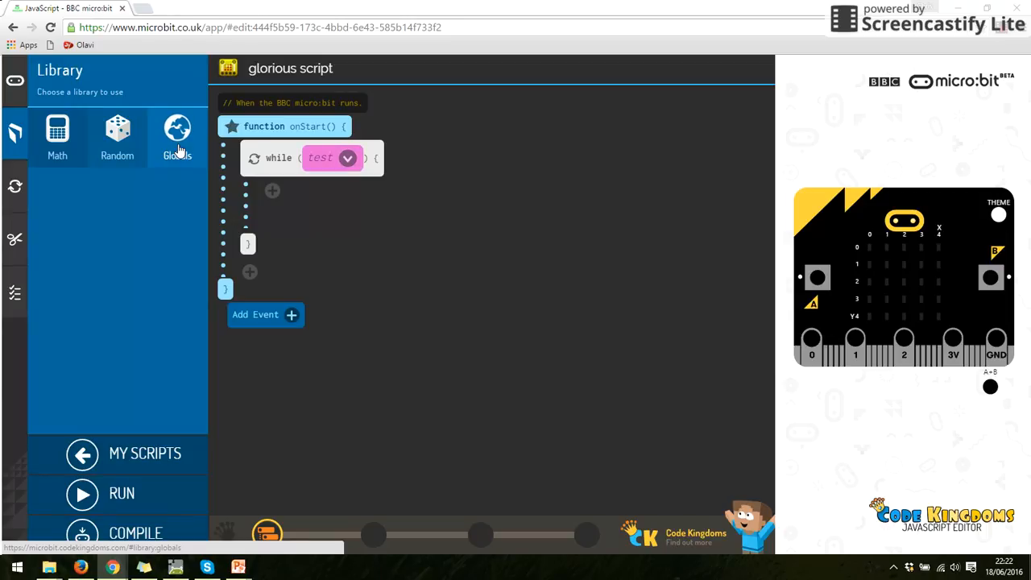
left_click(117, 137)
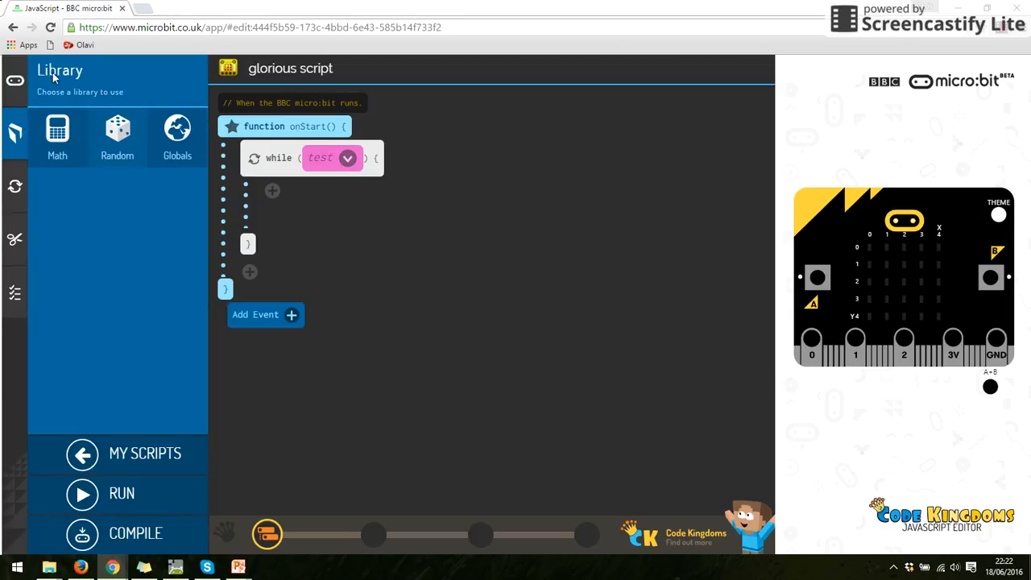
mouse_move(192, 140)
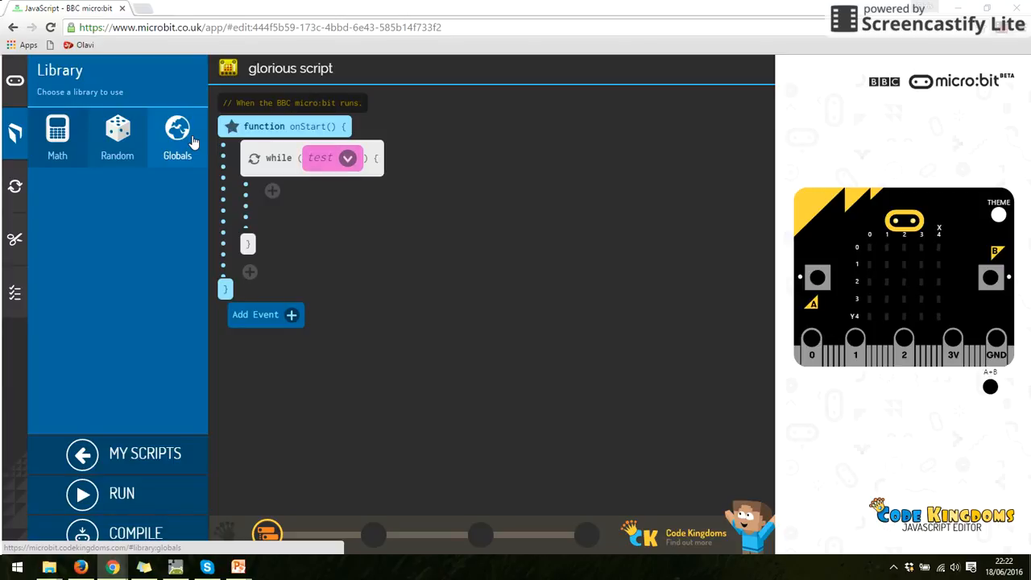
left_click(57, 137)
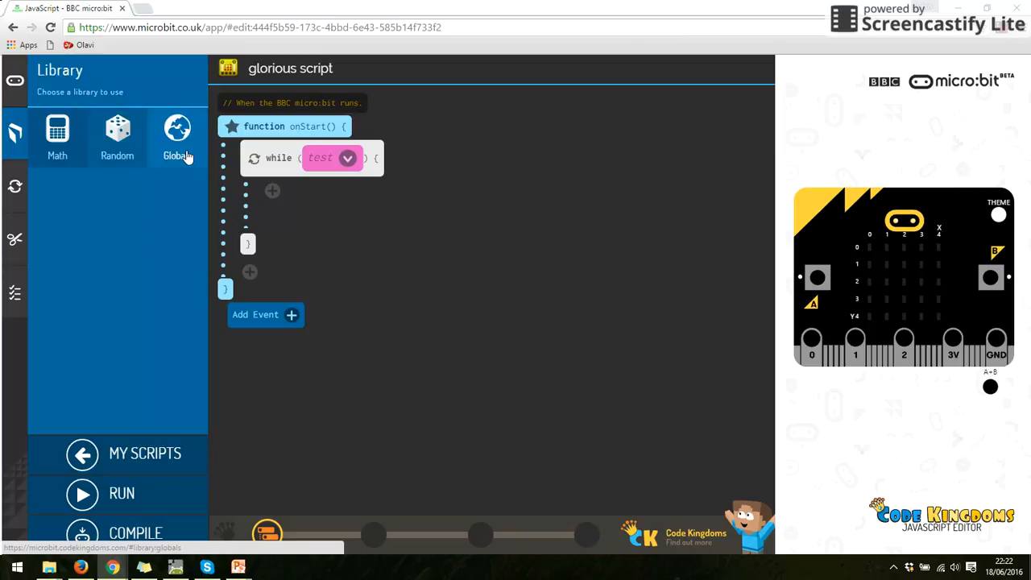
left_click(176, 128)
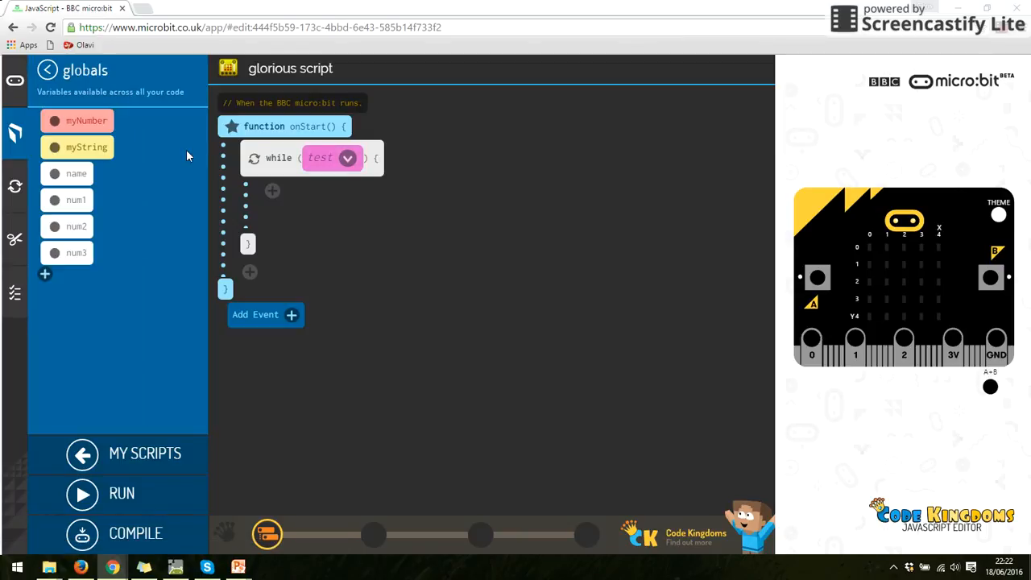
left_click_drag(86, 120, 234, 170)
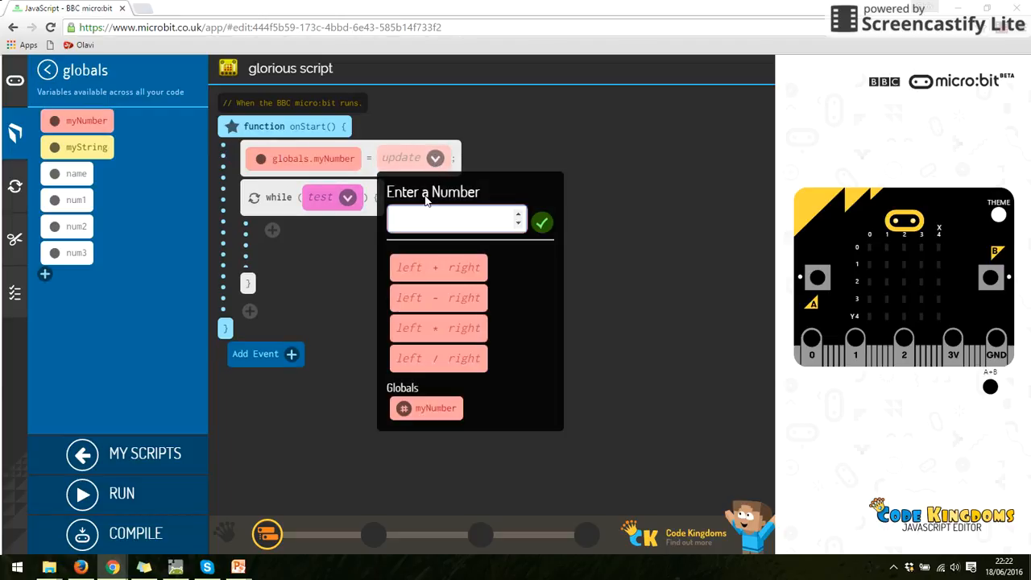
type("1")
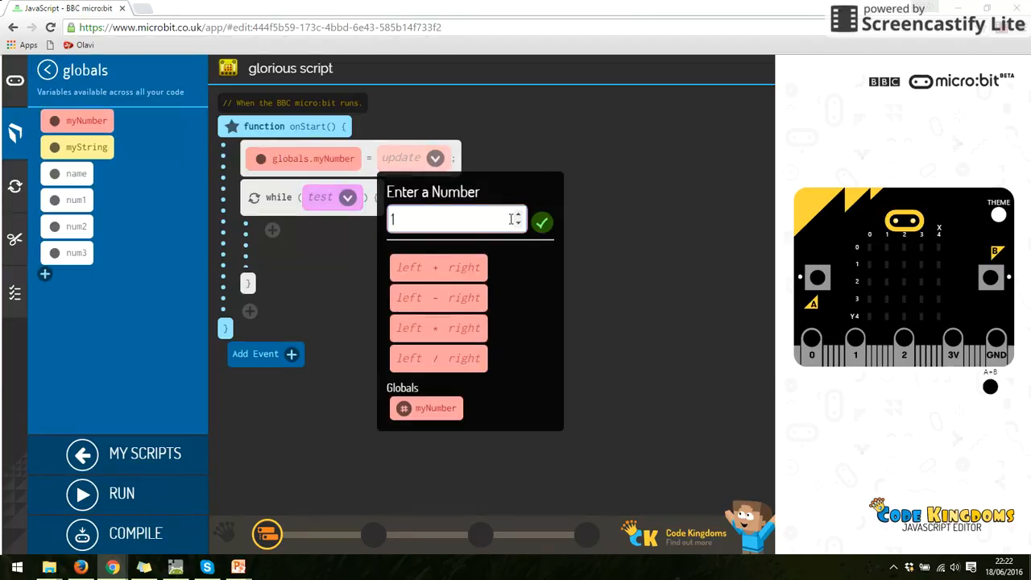
left_click(541, 222)
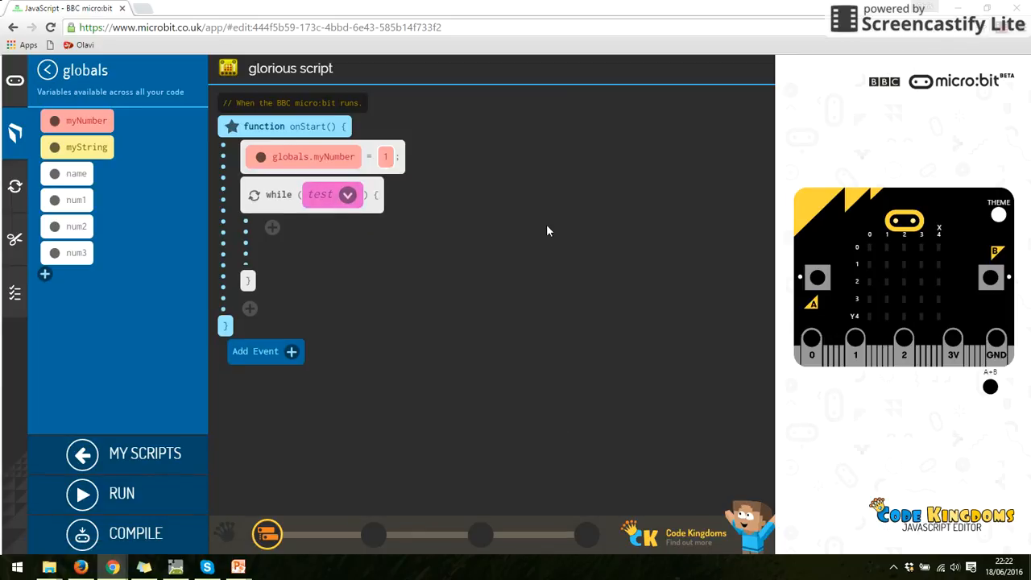
mouse_move(348, 195)
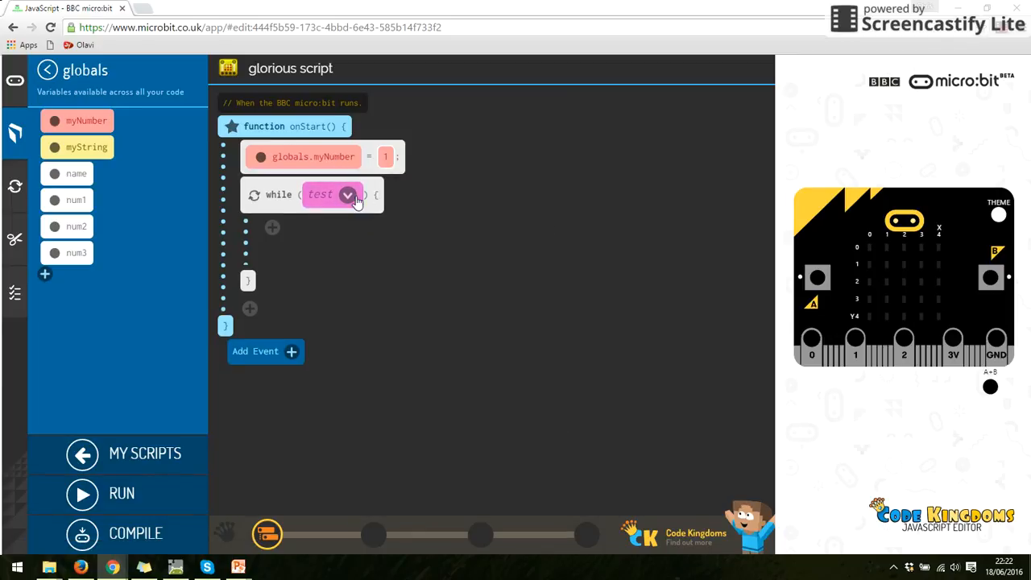
Pick the 'left < right' comparison as the while loop's test
left_click(347, 194)
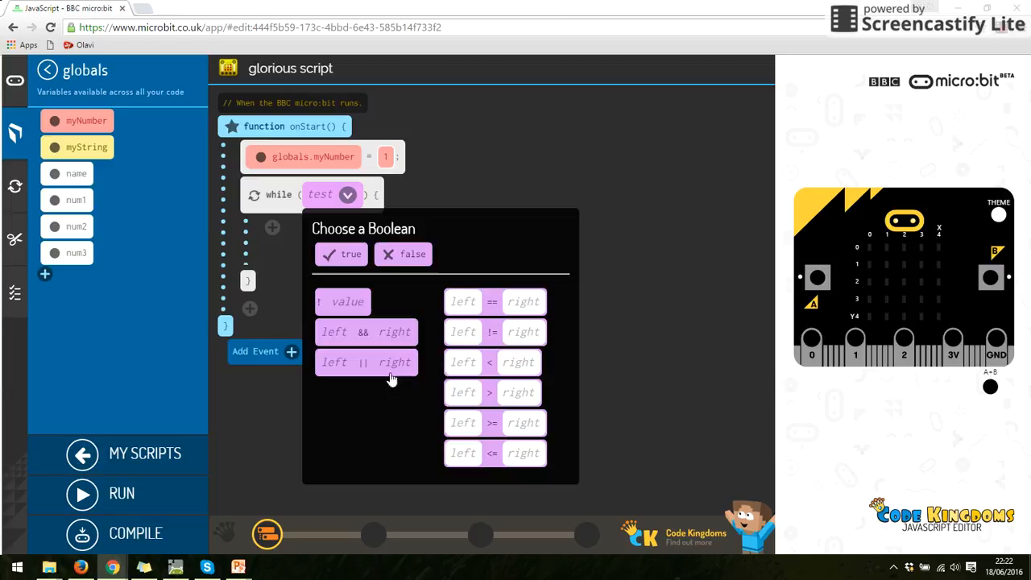
mouse_move(416, 298)
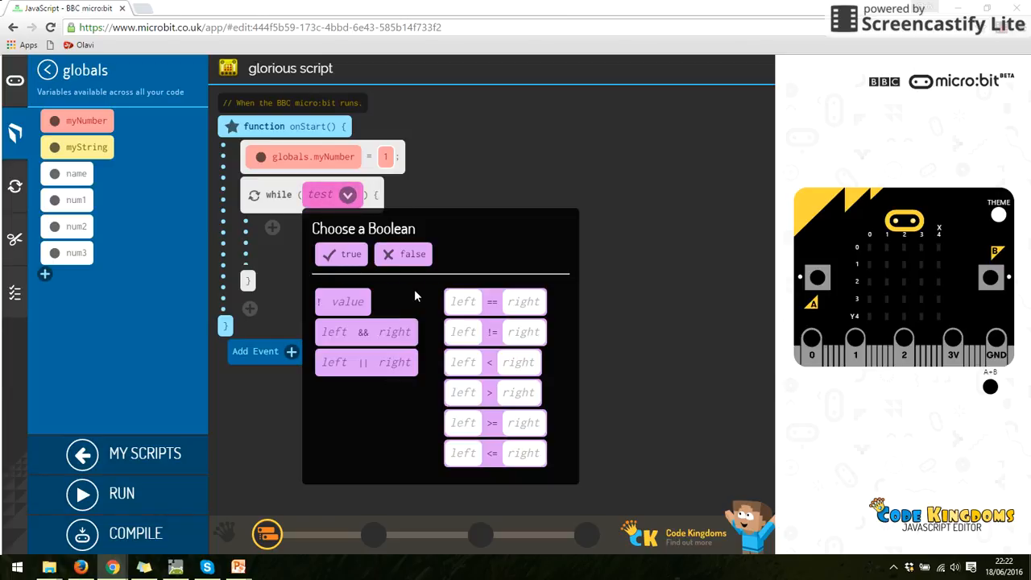
mouse_move(419, 305)
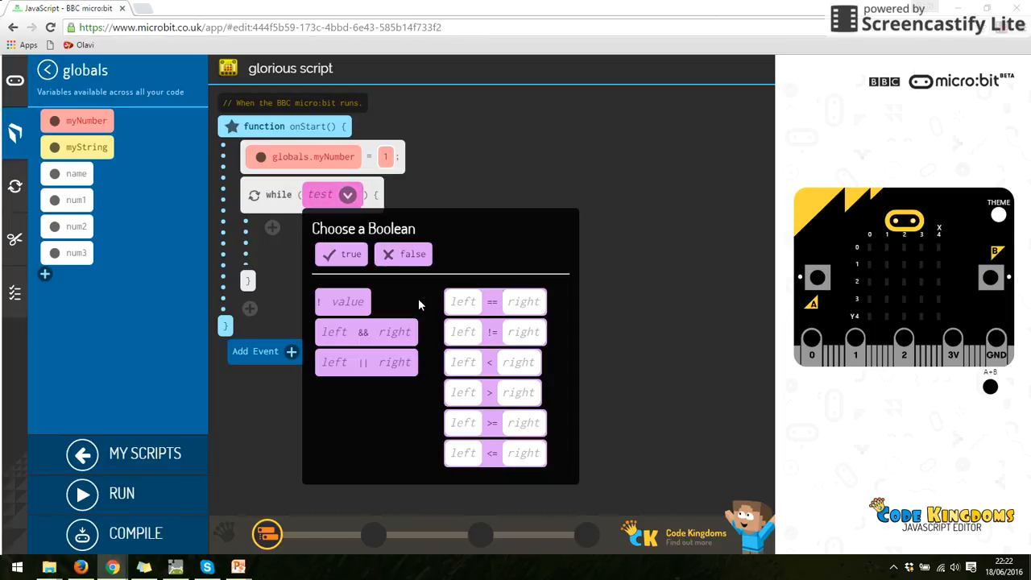
mouse_move(478, 397)
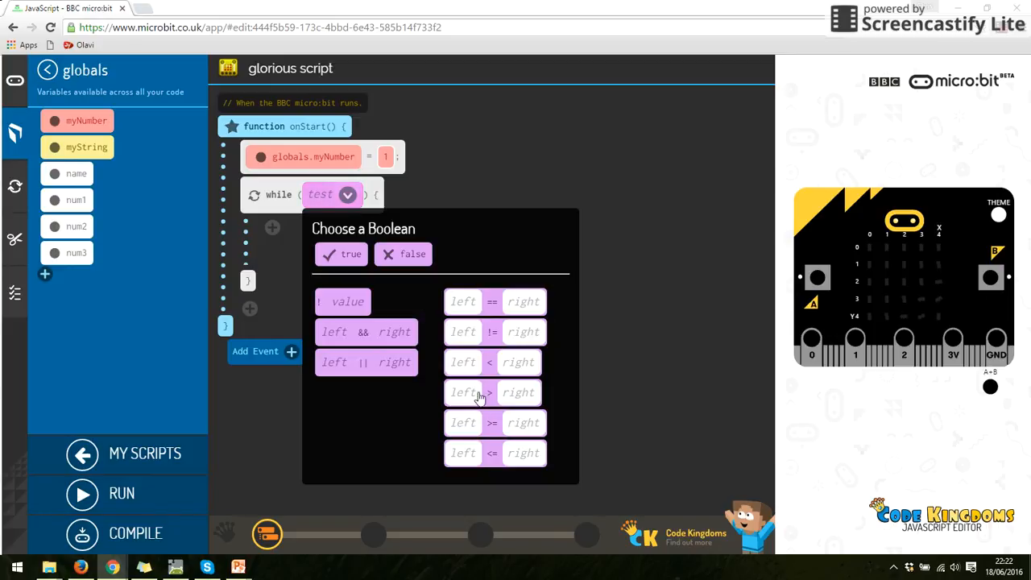
mouse_move(469, 366)
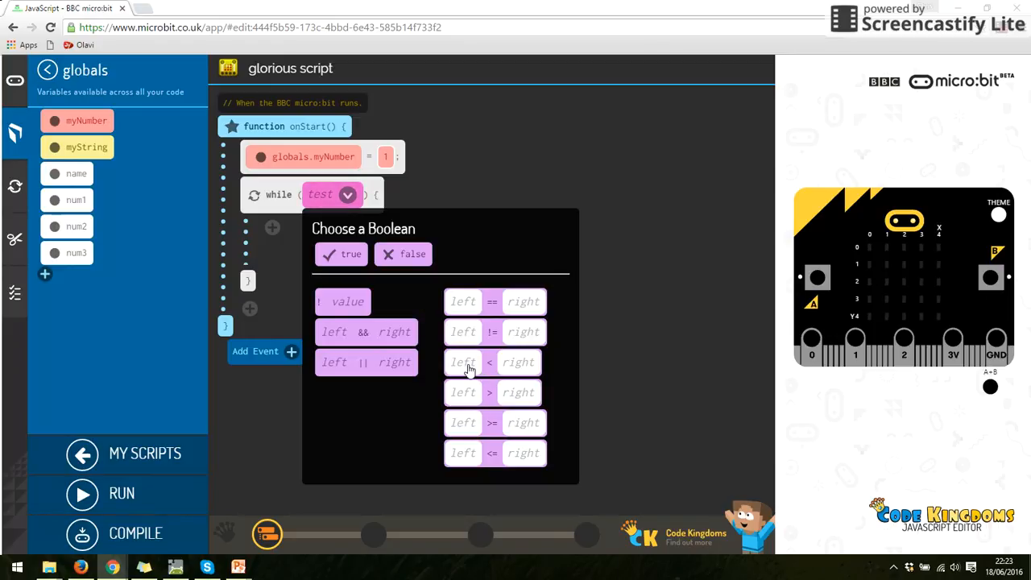
mouse_move(468, 302)
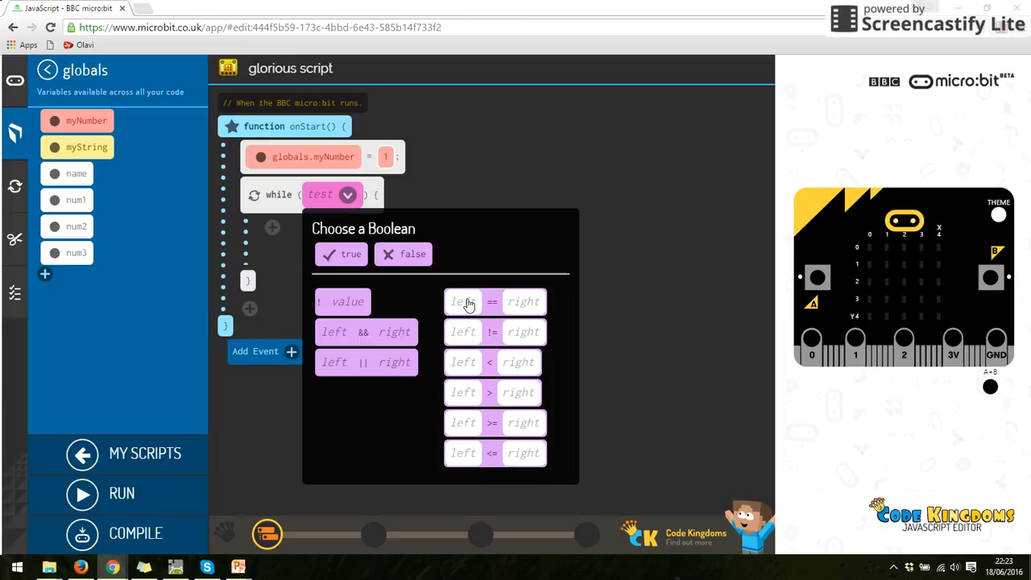
mouse_move(483, 336)
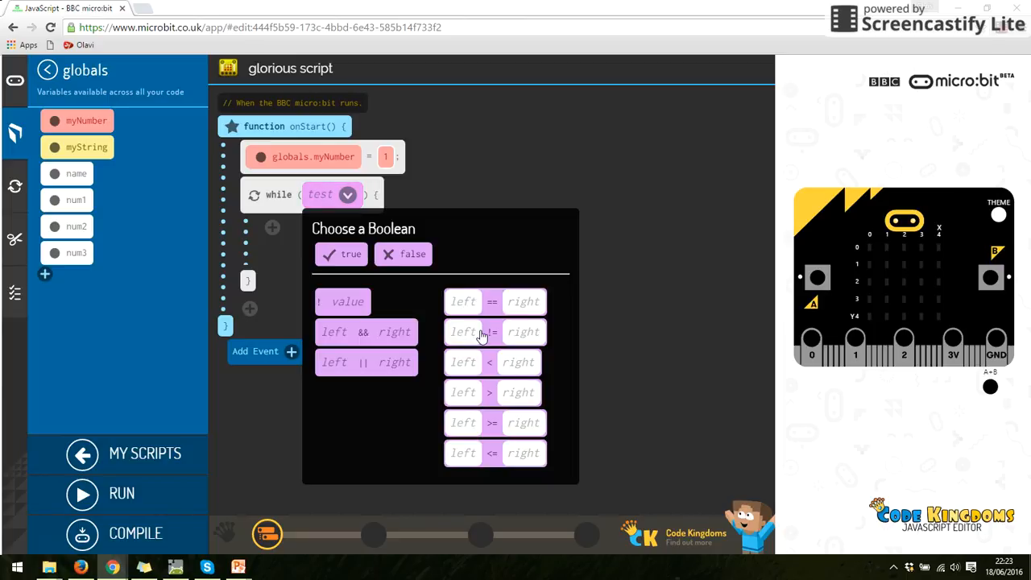
mouse_move(530, 310)
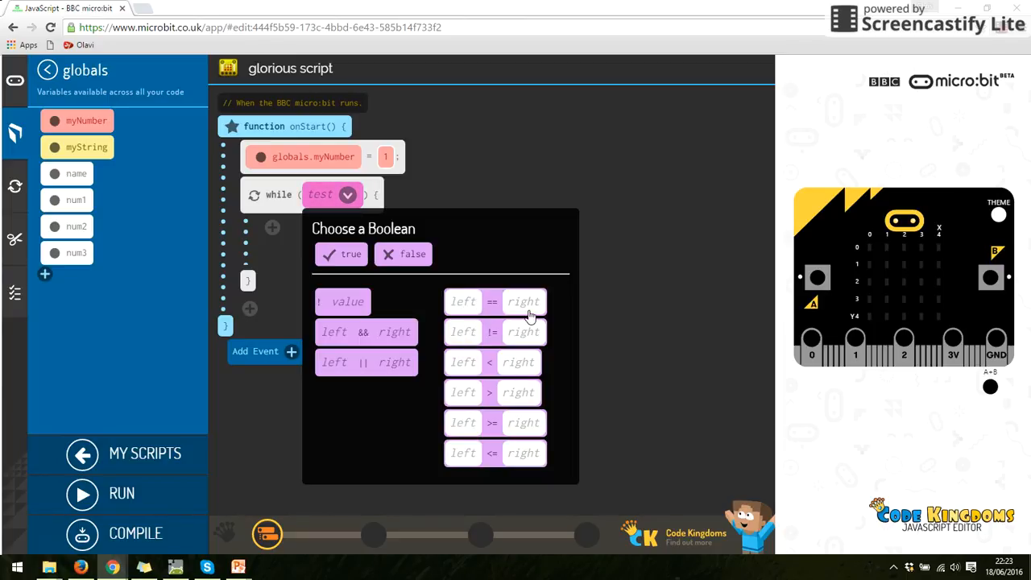
mouse_move(506, 342)
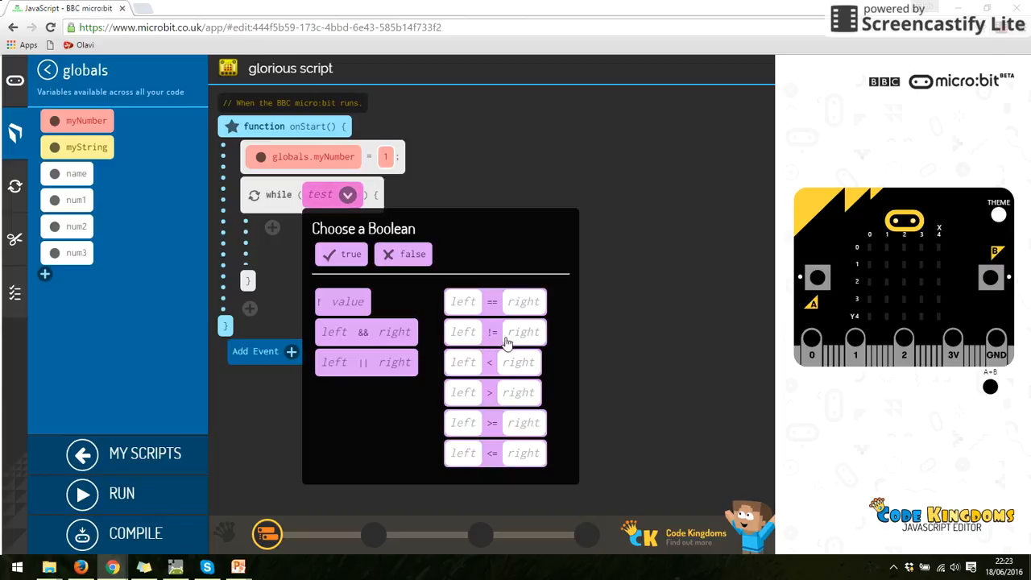
mouse_move(464, 381)
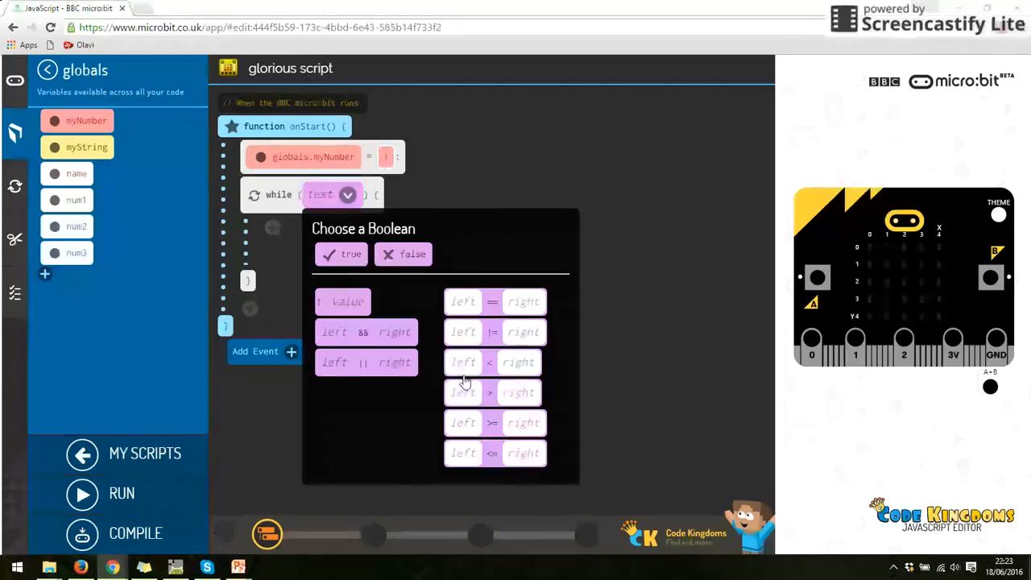
mouse_move(484, 423)
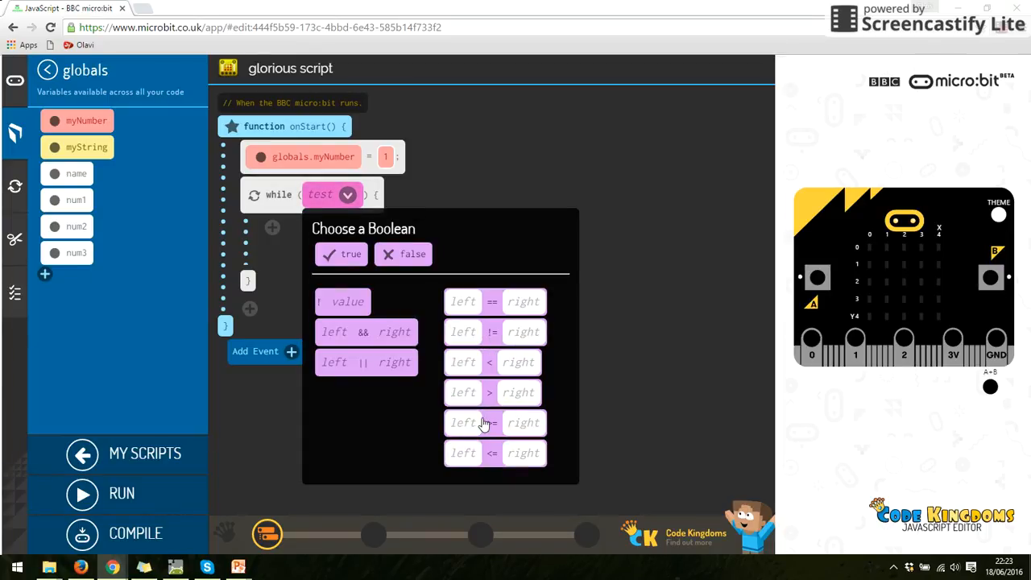
mouse_move(504, 368)
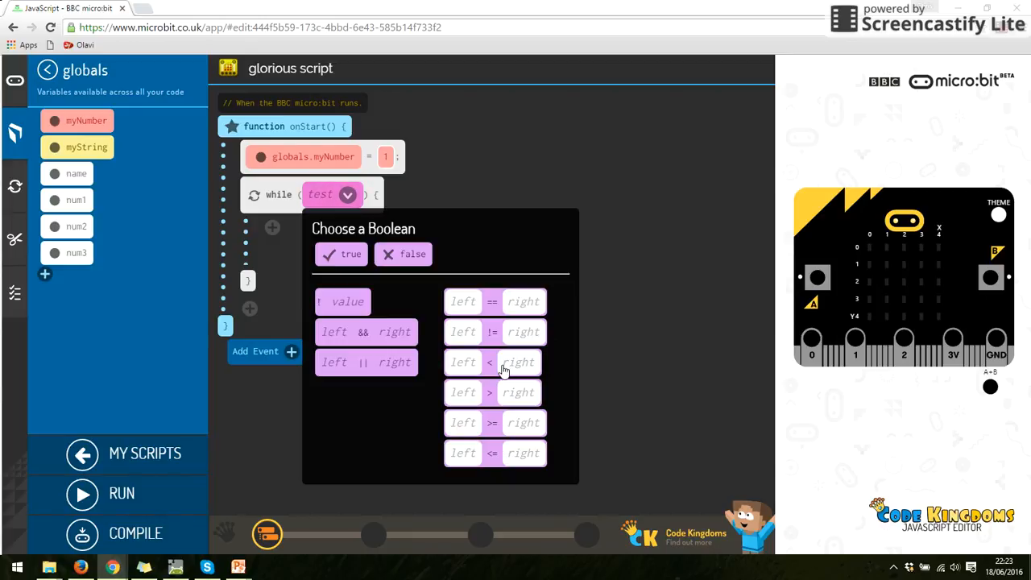
left_click(492, 362)
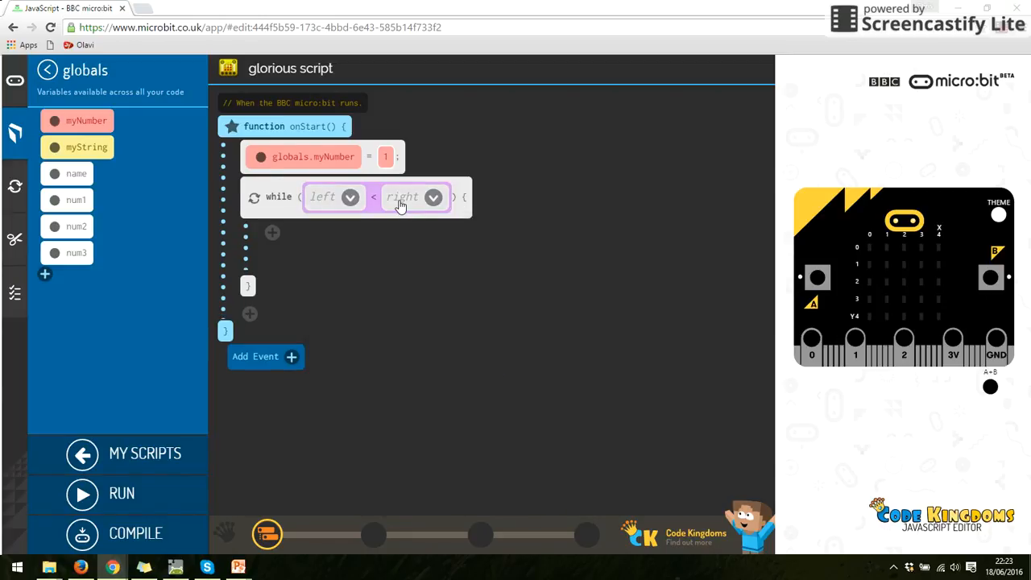
Fill the comparison with myNumber on the left and the number 5 on the right
left_click(350, 197)
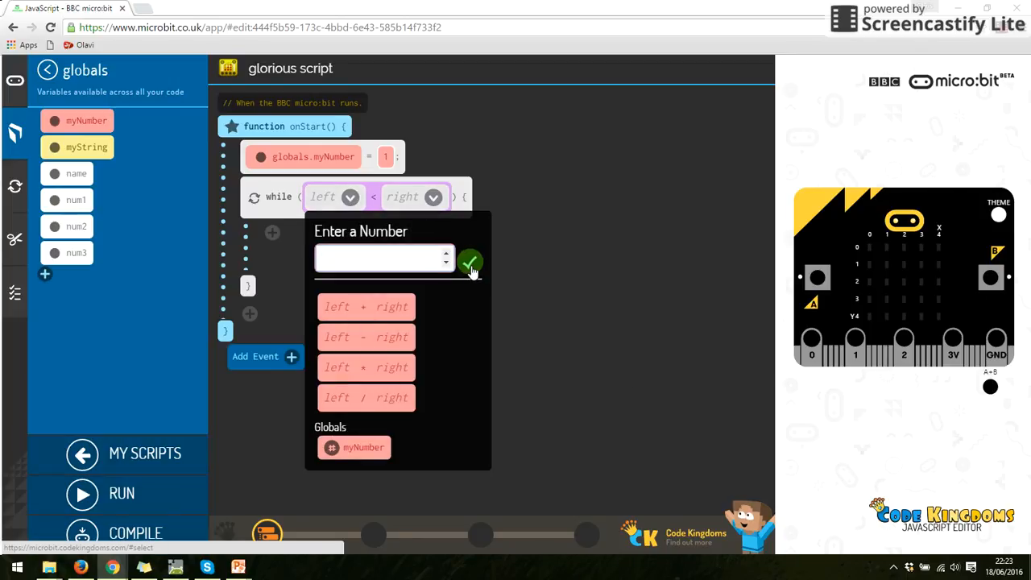
mouse_move(341, 334)
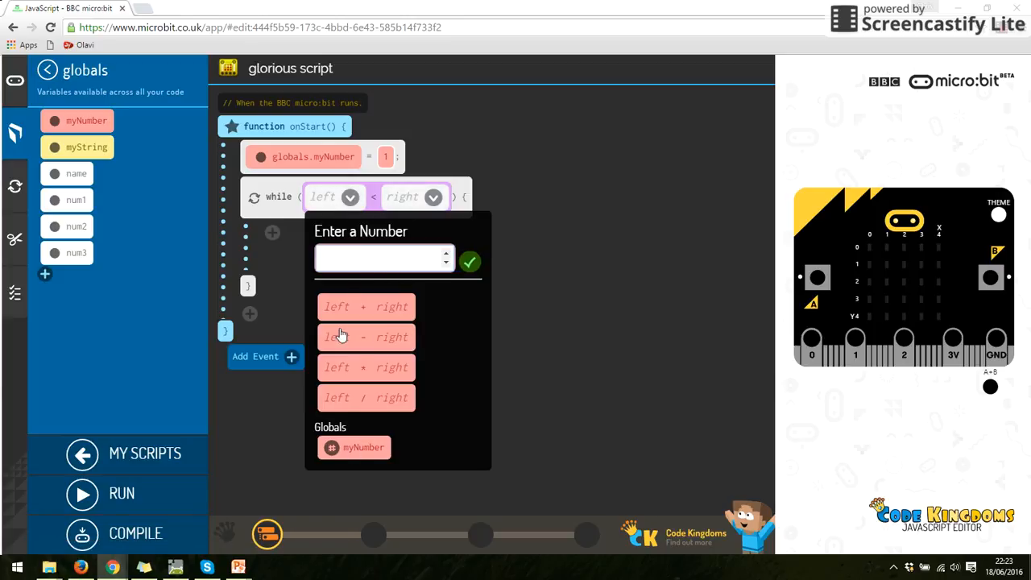
left_click(354, 447)
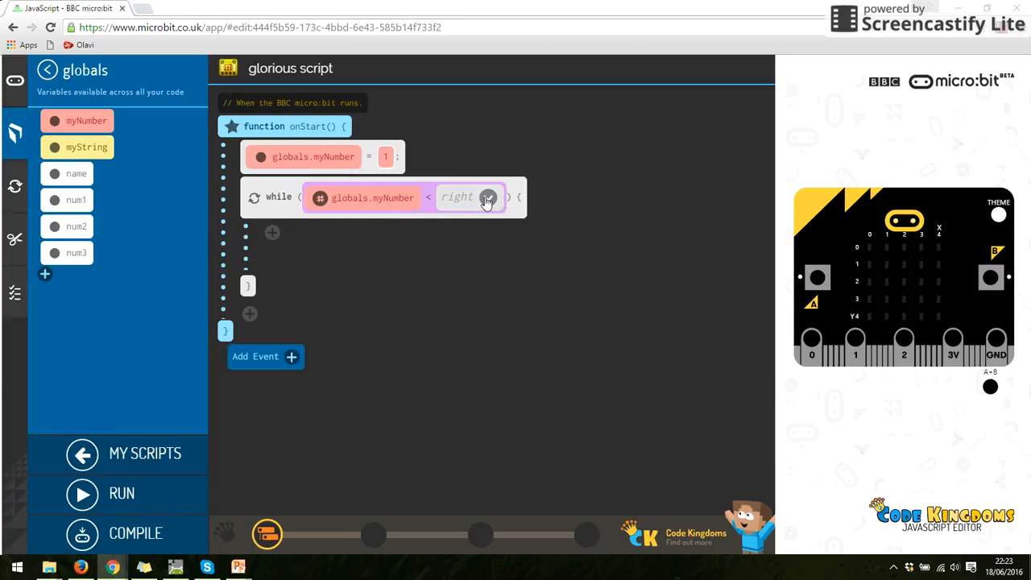
left_click(489, 198)
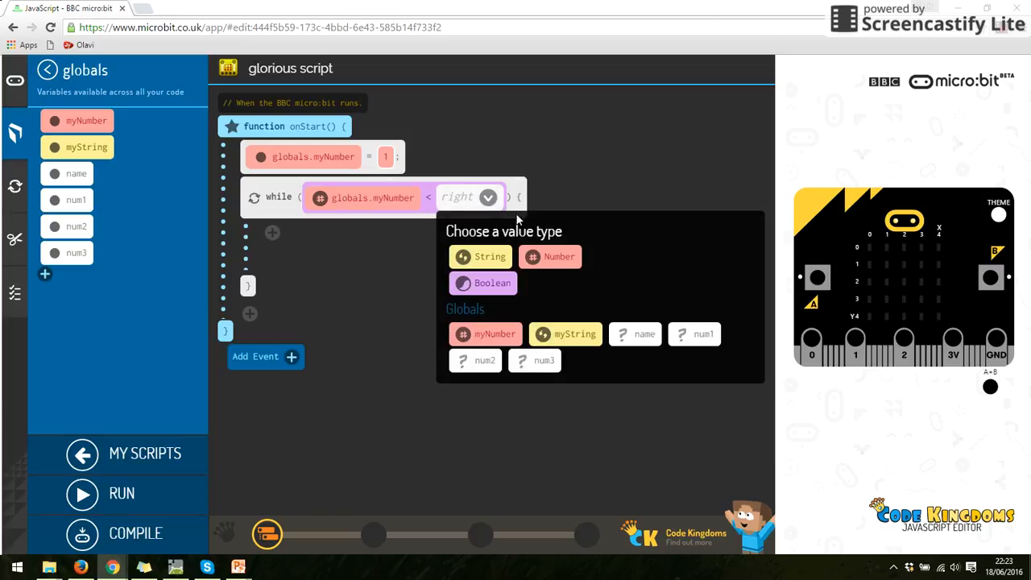
mouse_move(491, 200)
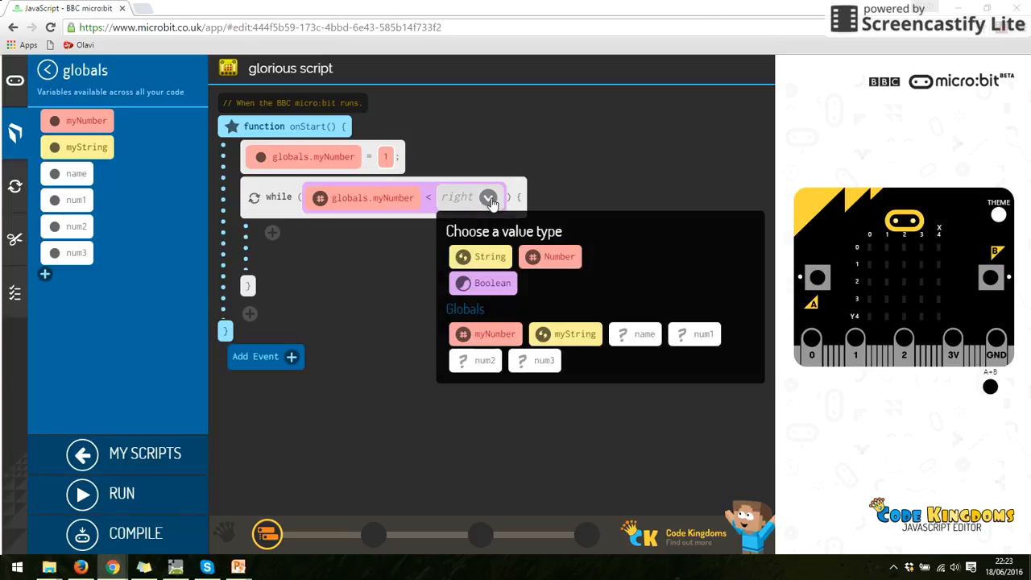
left_click(551, 257)
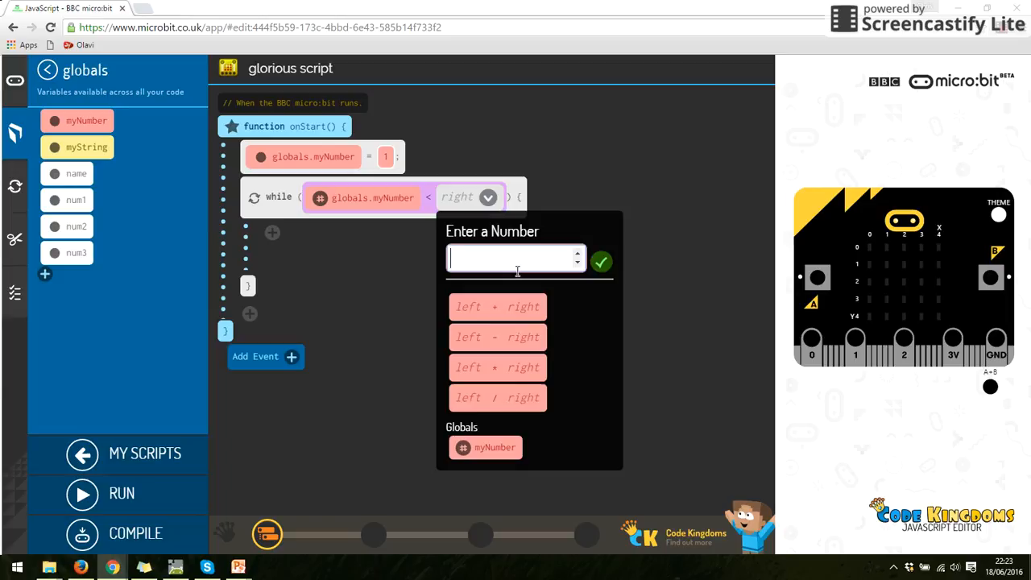
type("5")
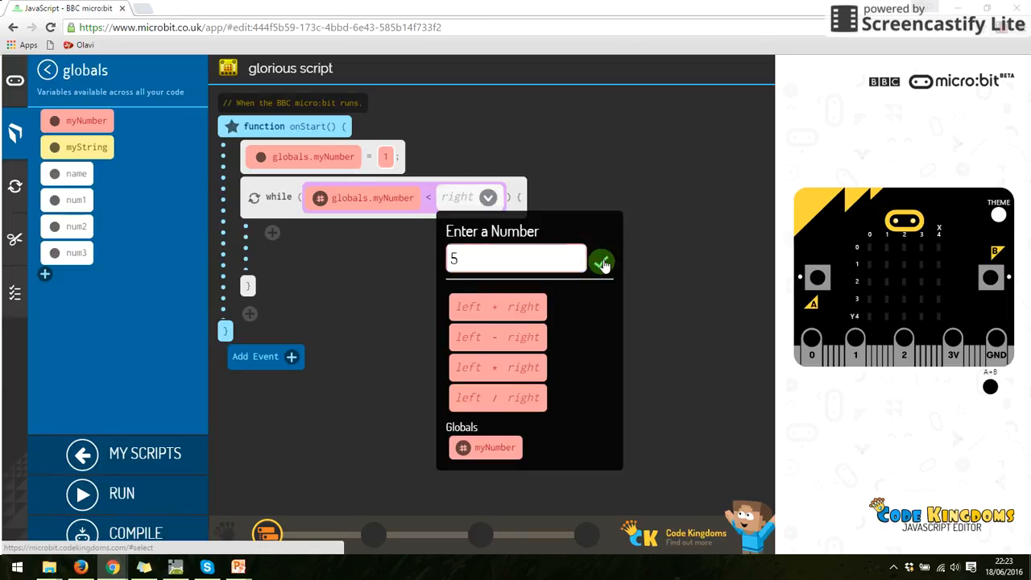
left_click(602, 262)
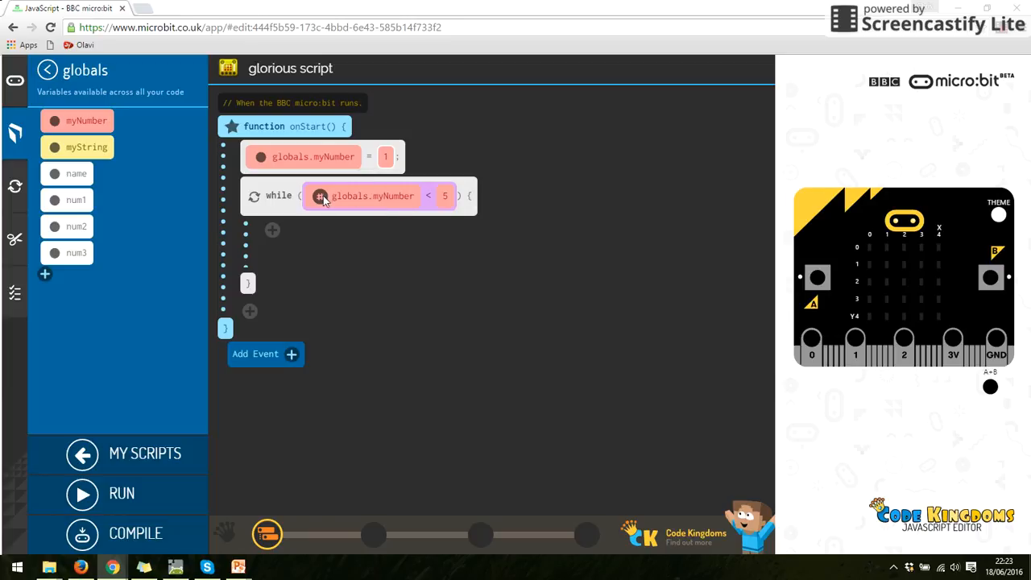
mouse_move(456, 247)
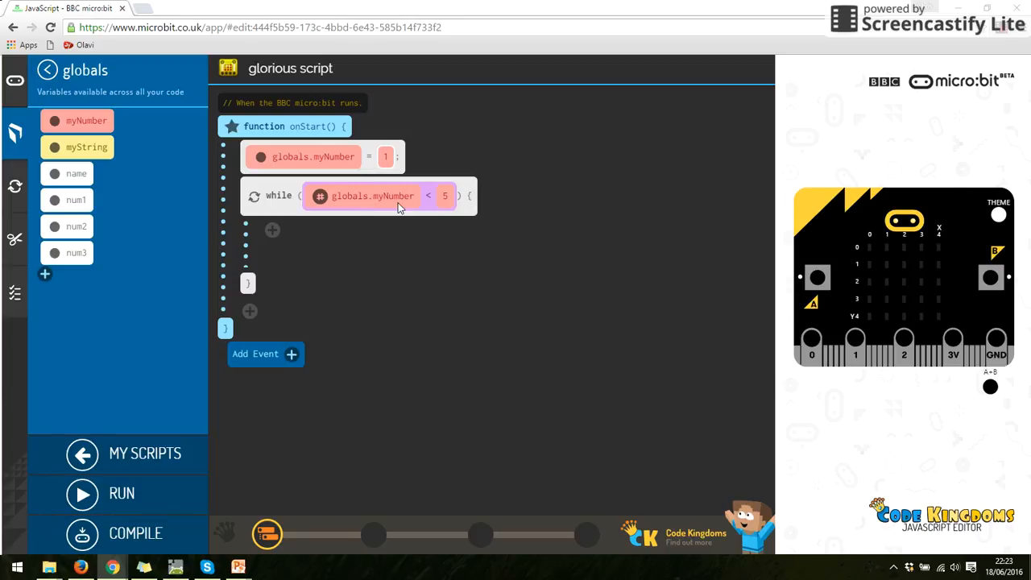
mouse_move(444, 196)
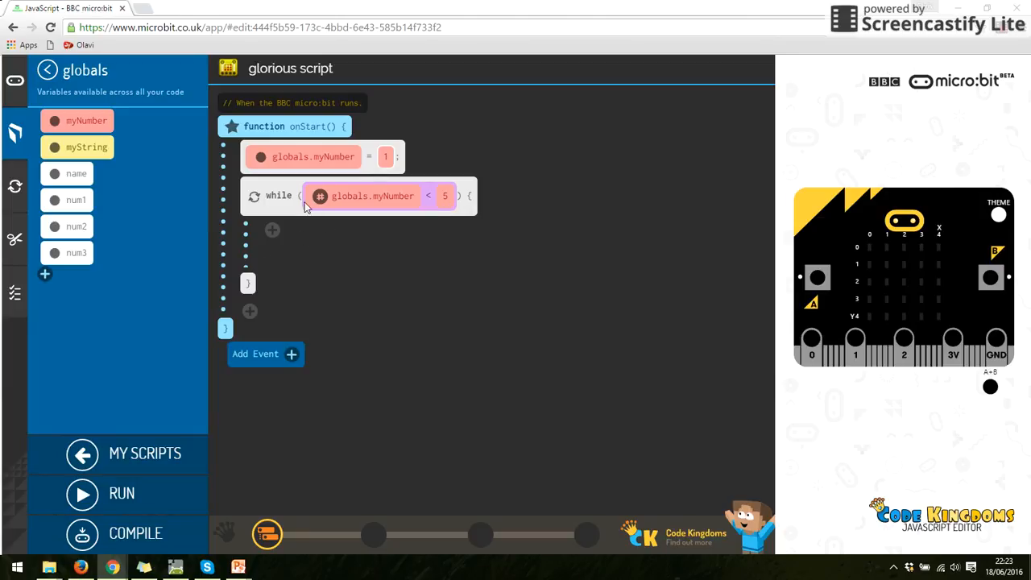
Add microbit.say() inside the loop with myNumber as its value
left_click(272, 232)
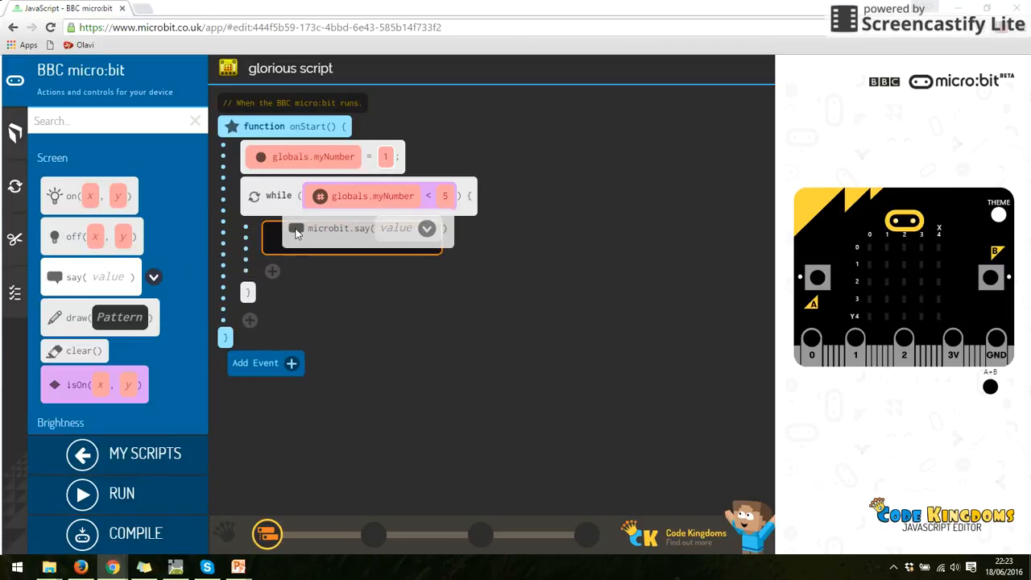
left_click(426, 228)
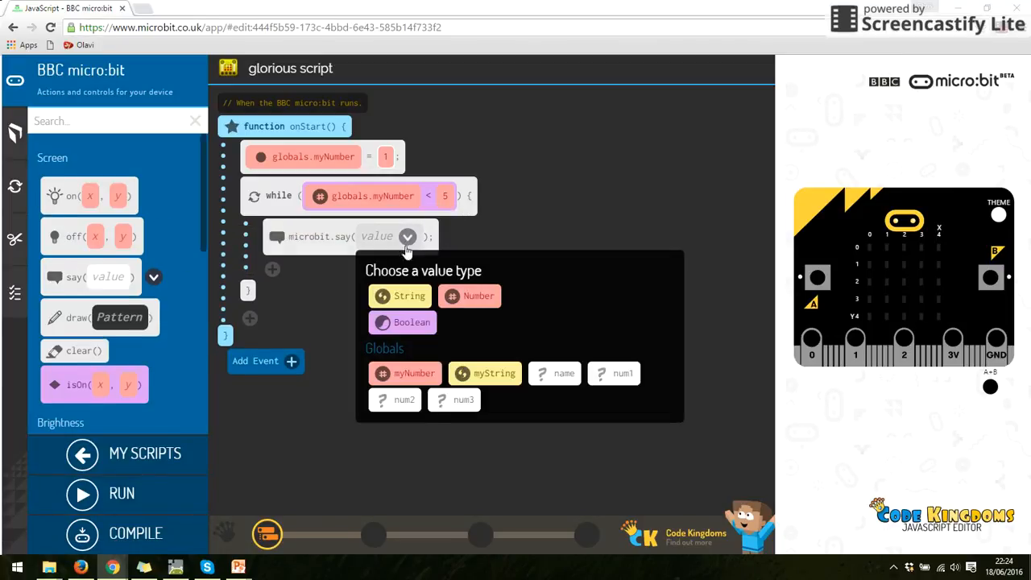
left_click(405, 373)
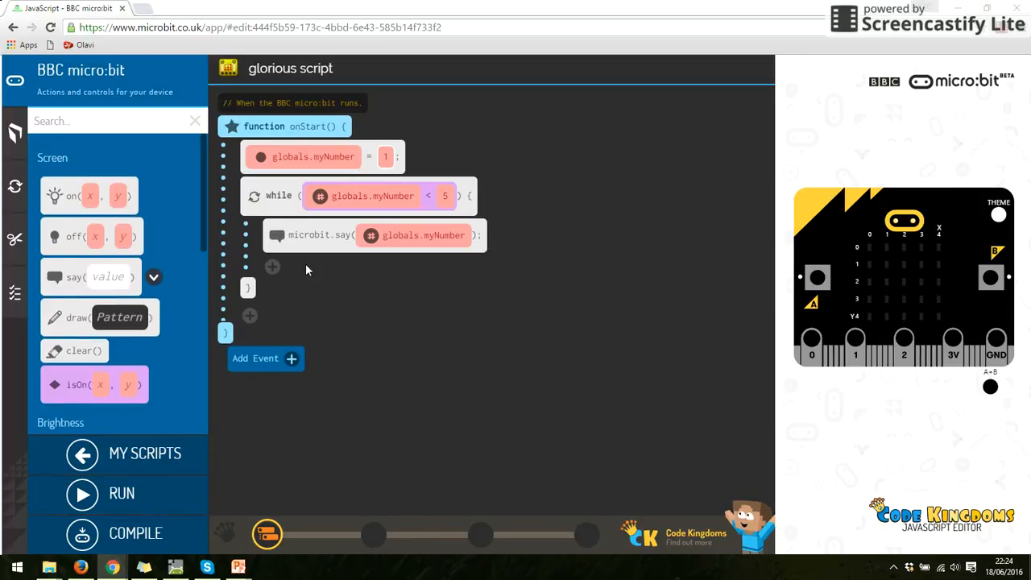
left_click(272, 267)
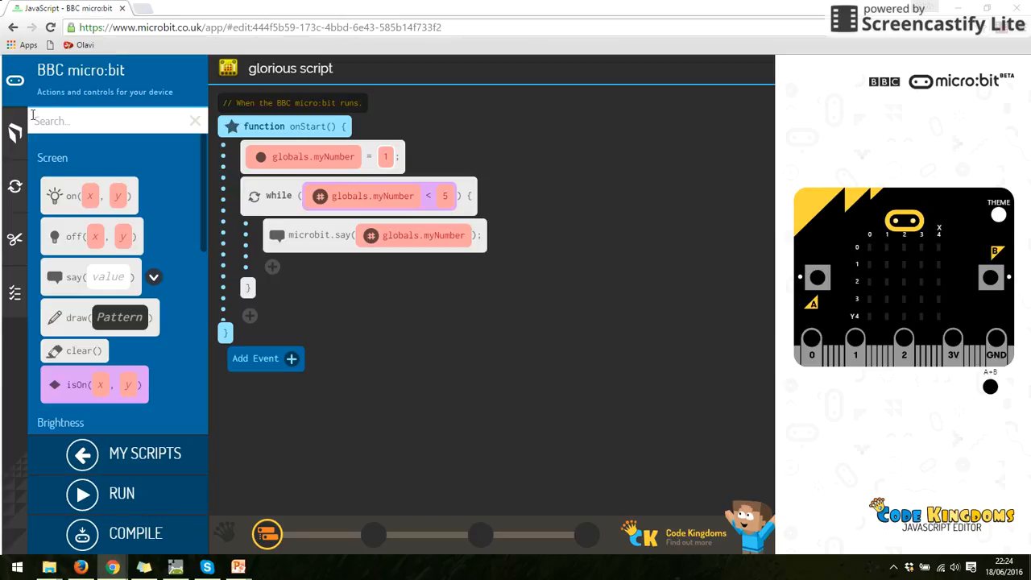
Add a myNumber assignment below say(), setting it to myNumber + 1
left_click(15, 133)
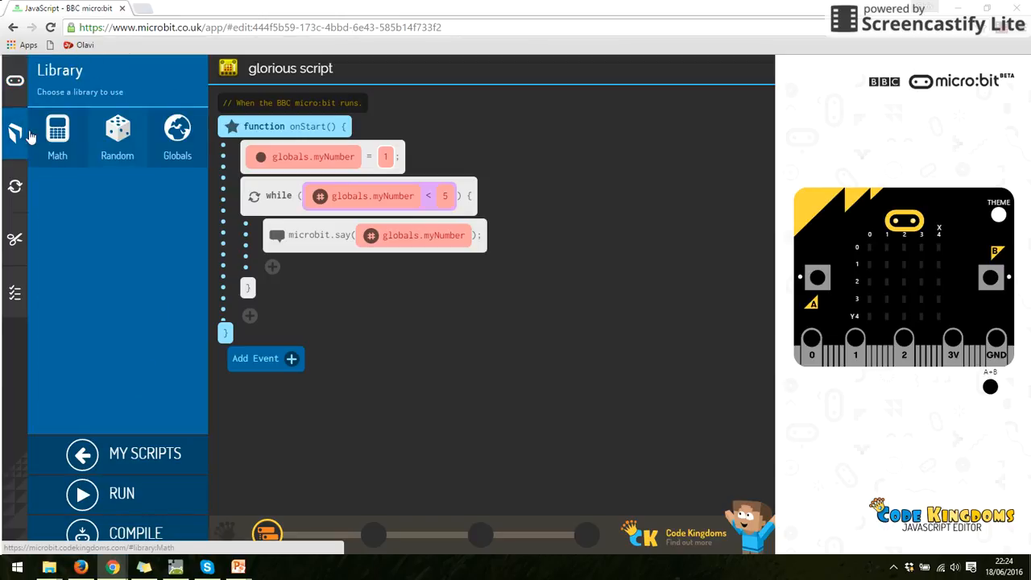
left_click(176, 136)
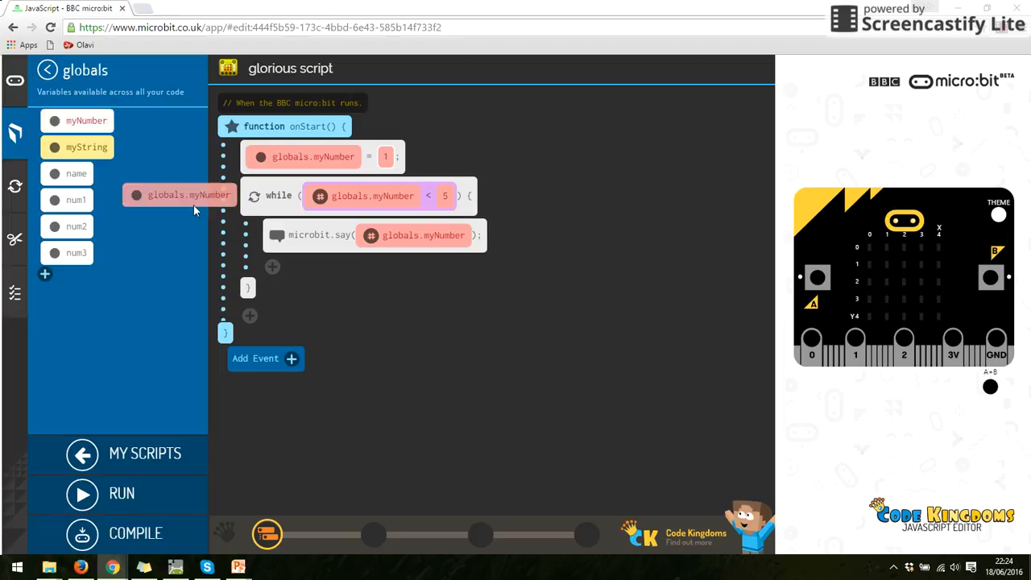
left_click_drag(188, 194, 331, 274)
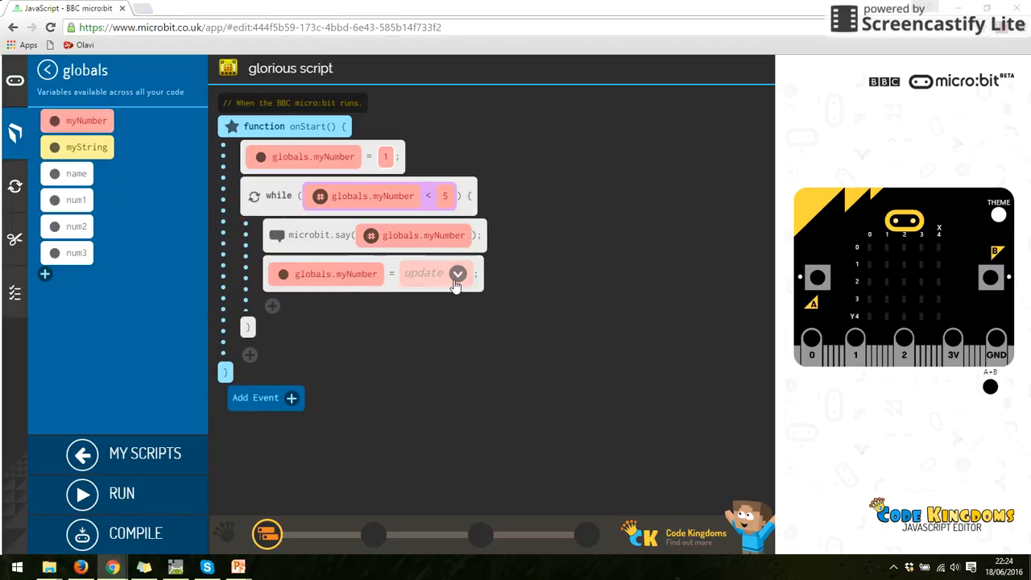
left_click(456, 273)
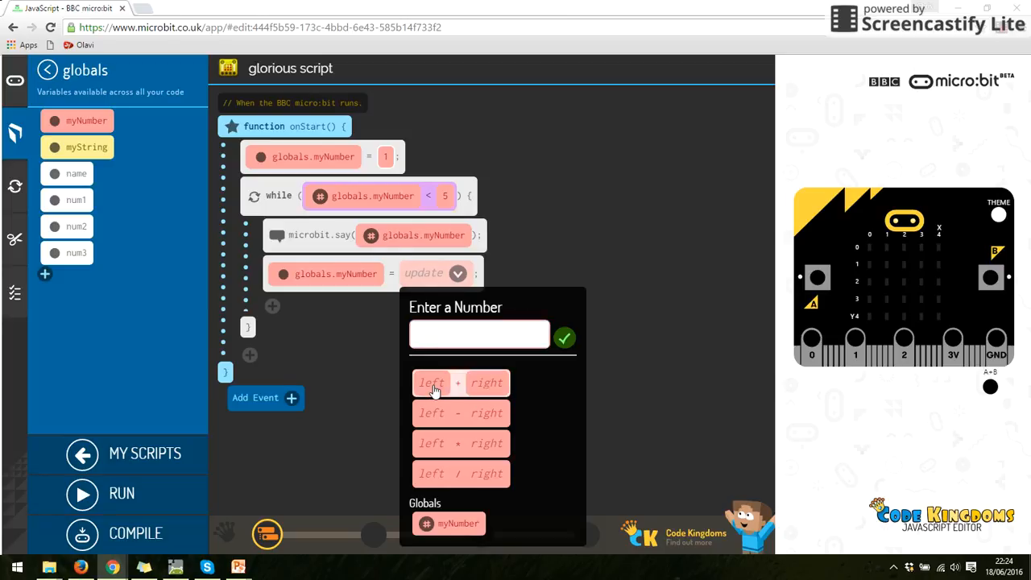
left_click(432, 383)
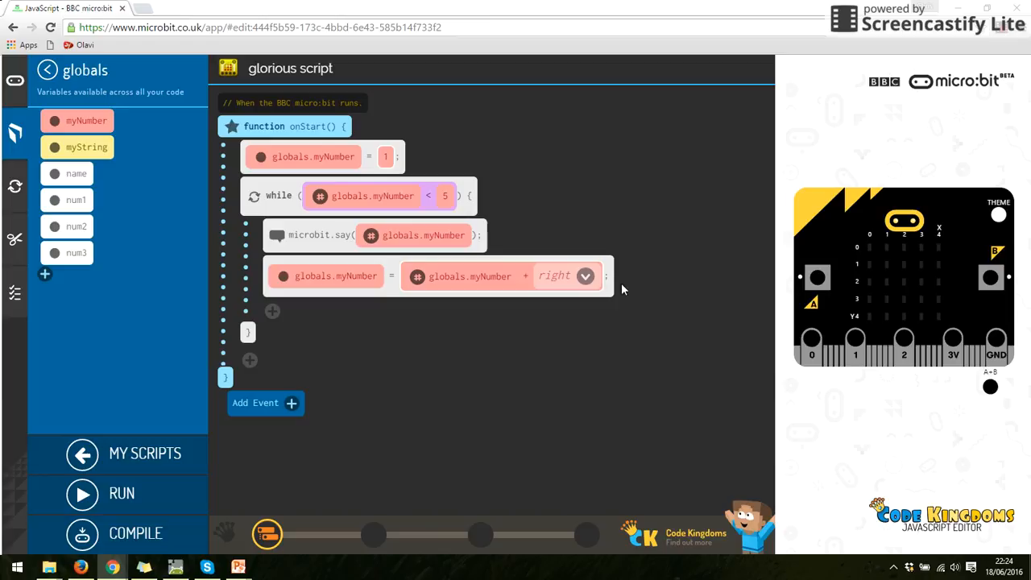
left_click(556, 275)
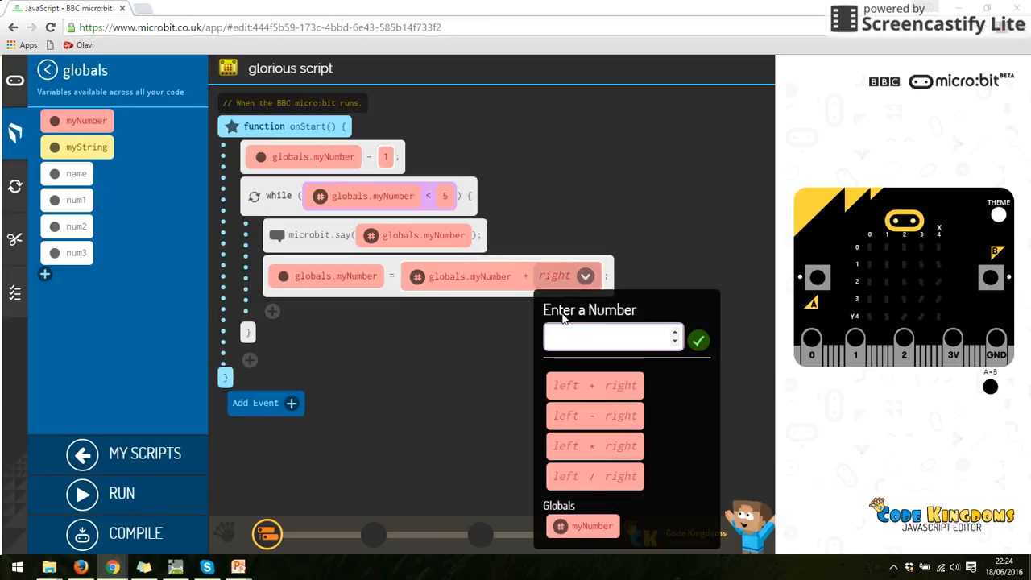
left_click(698, 338)
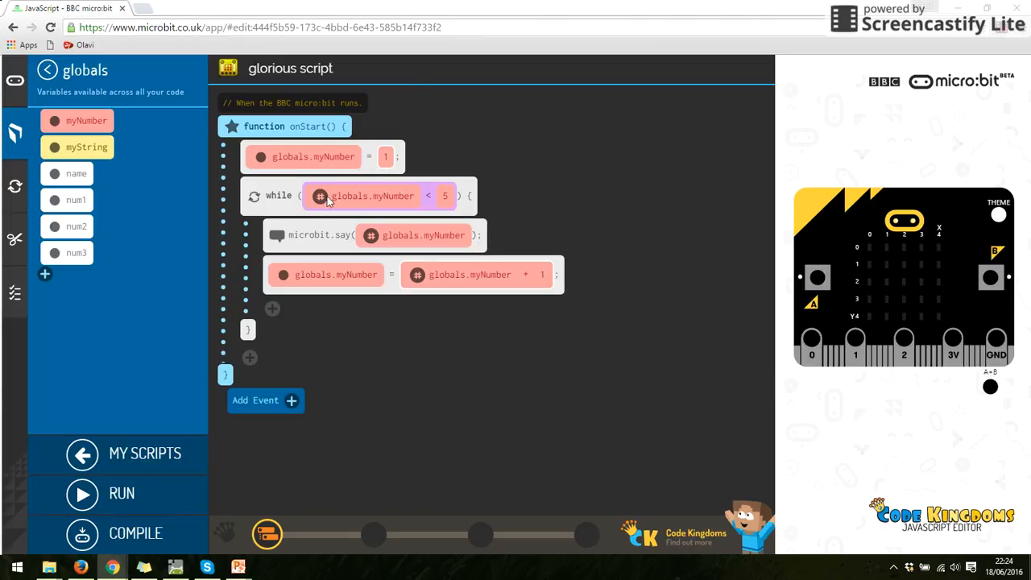
mouse_move(462, 245)
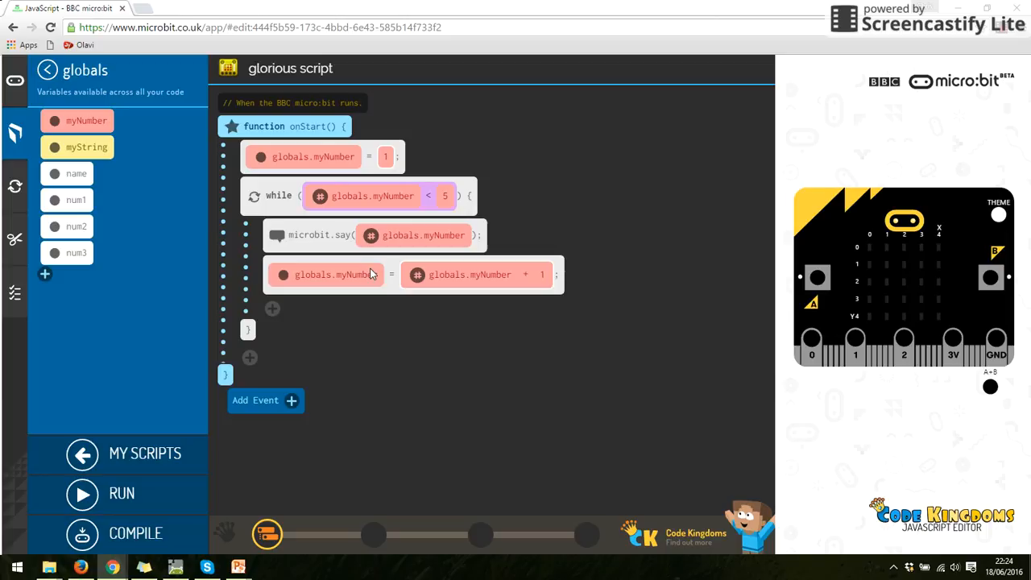
mouse_move(234, 241)
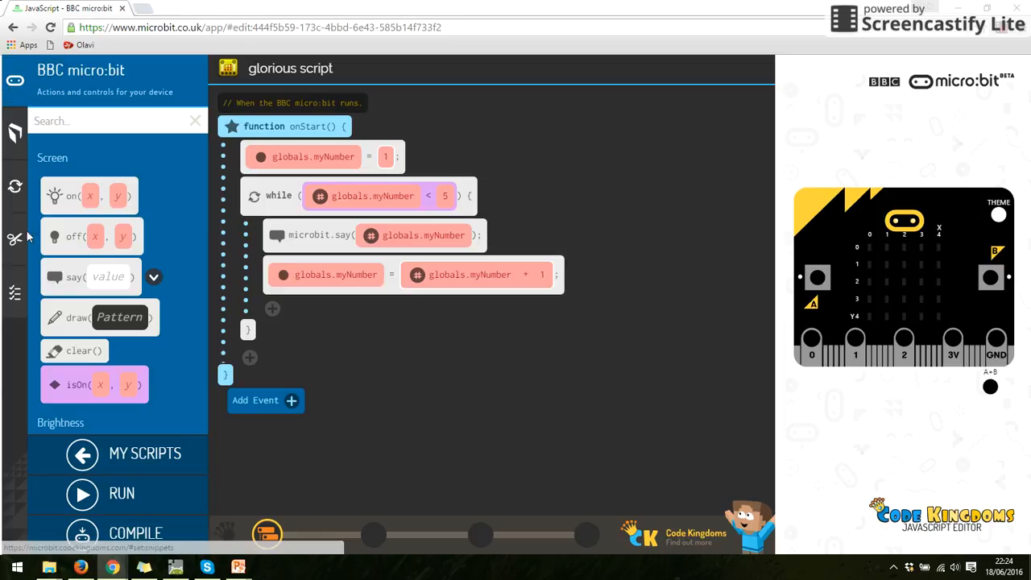
Append wait(1000) after the increment line in the loop
left_click(14, 127)
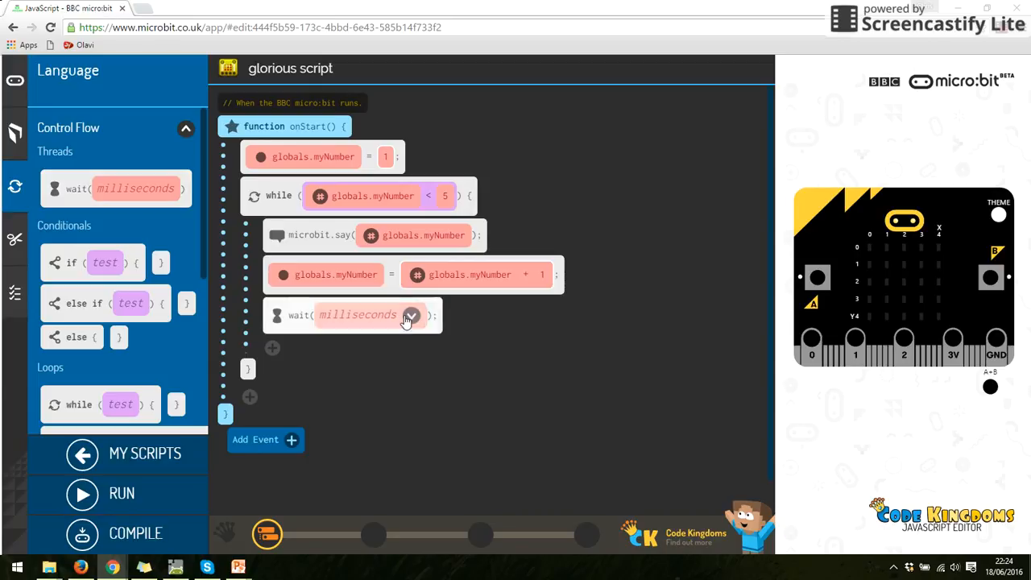
left_click(357, 315)
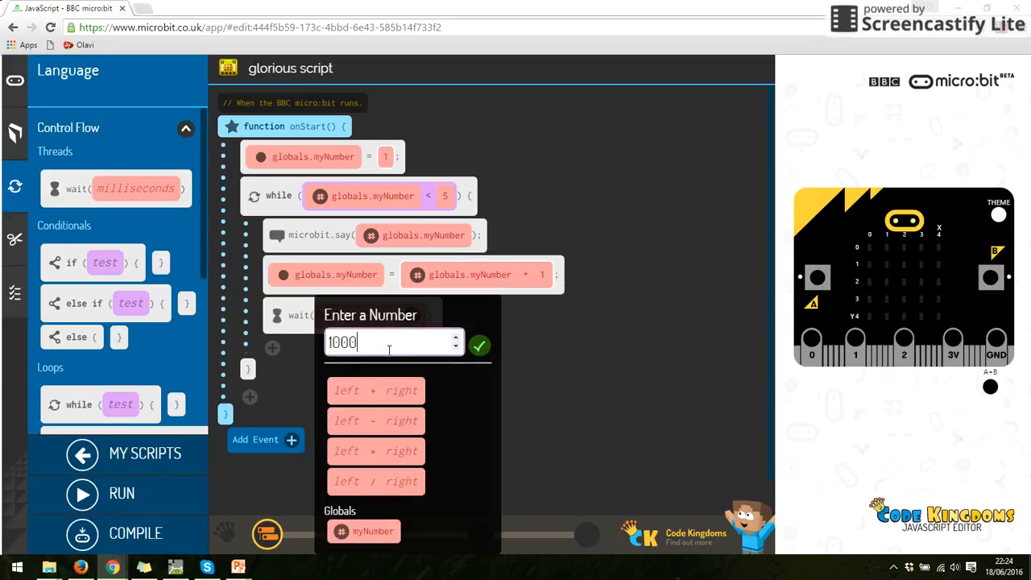
left_click(479, 345)
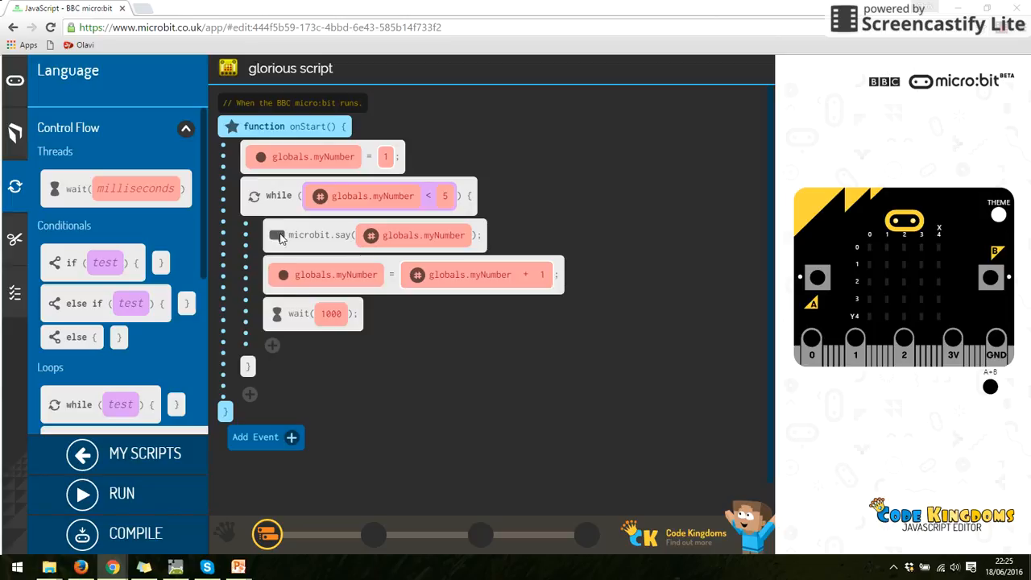
mouse_move(418, 235)
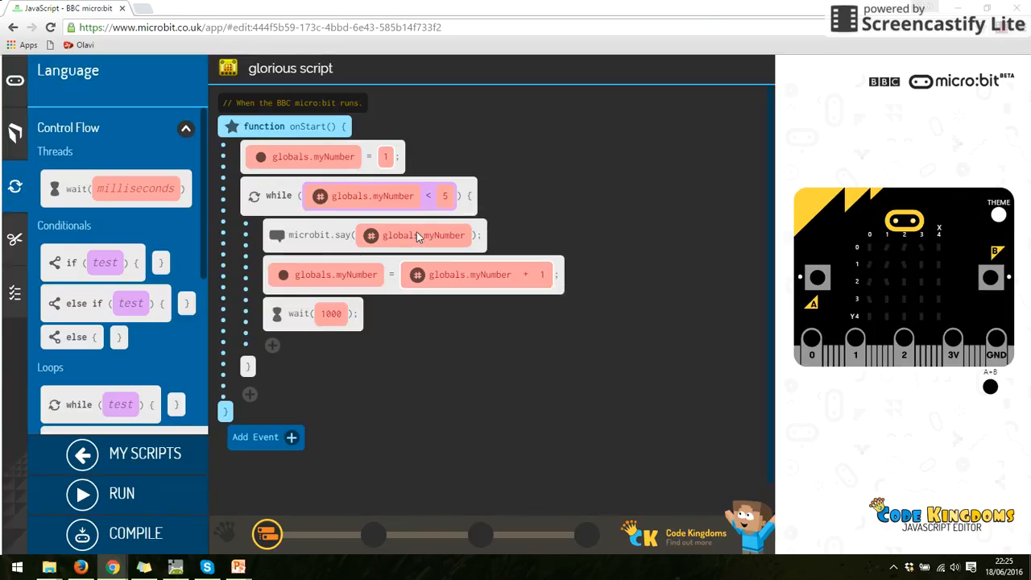
mouse_move(373, 199)
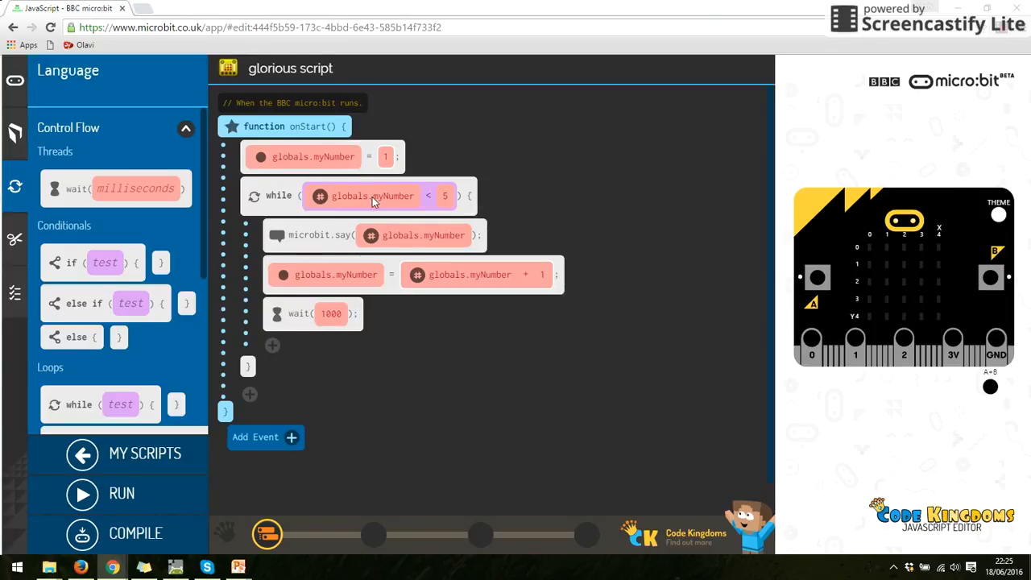
mouse_move(445, 202)
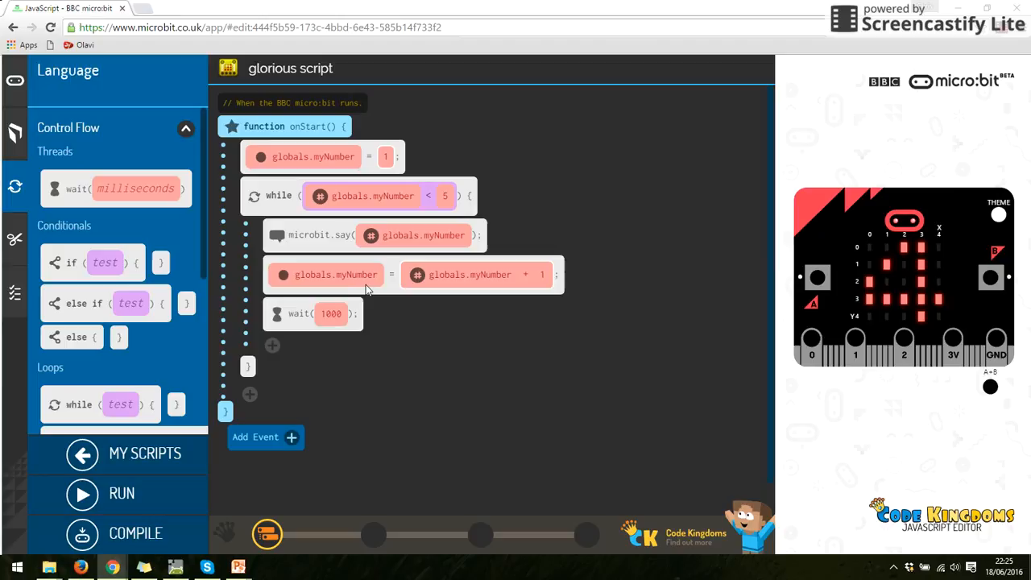
mouse_move(428, 283)
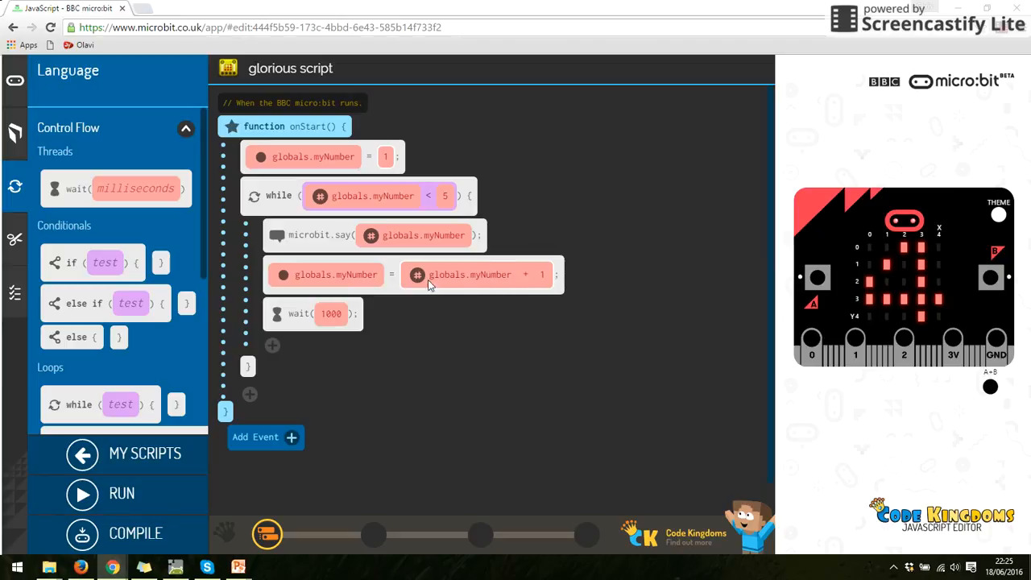
mouse_move(333, 278)
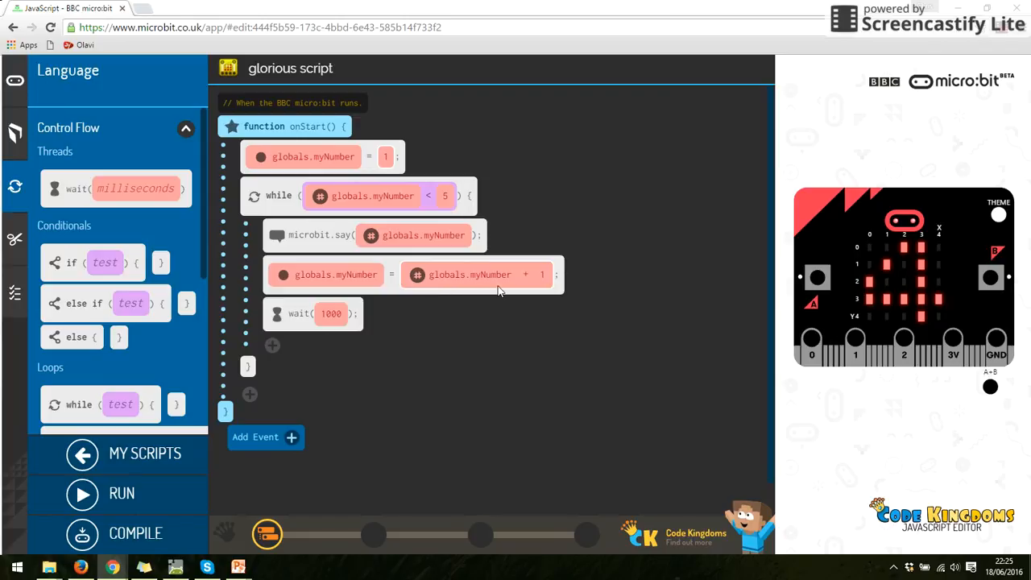
mouse_move(353, 331)
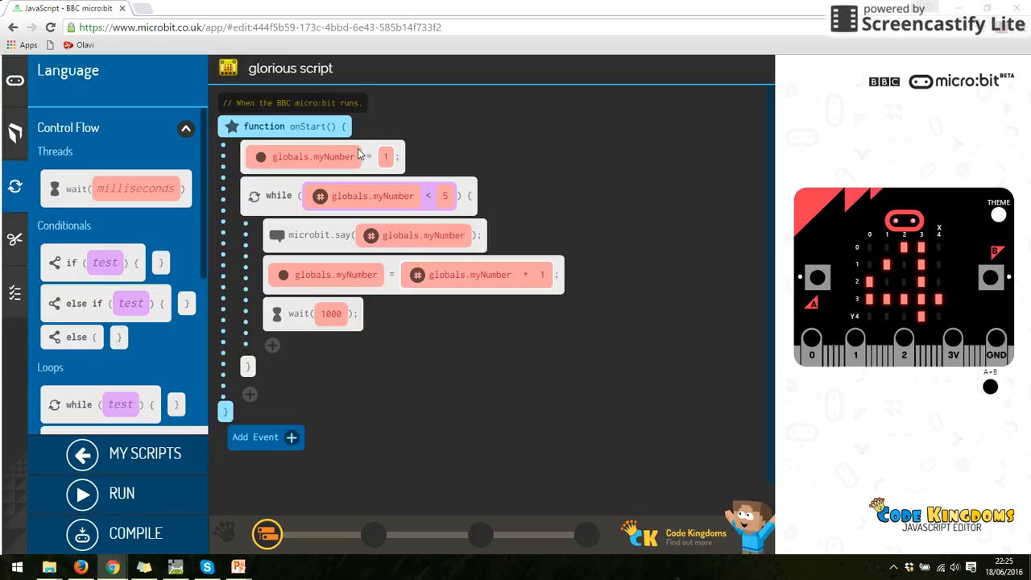
mouse_move(332, 187)
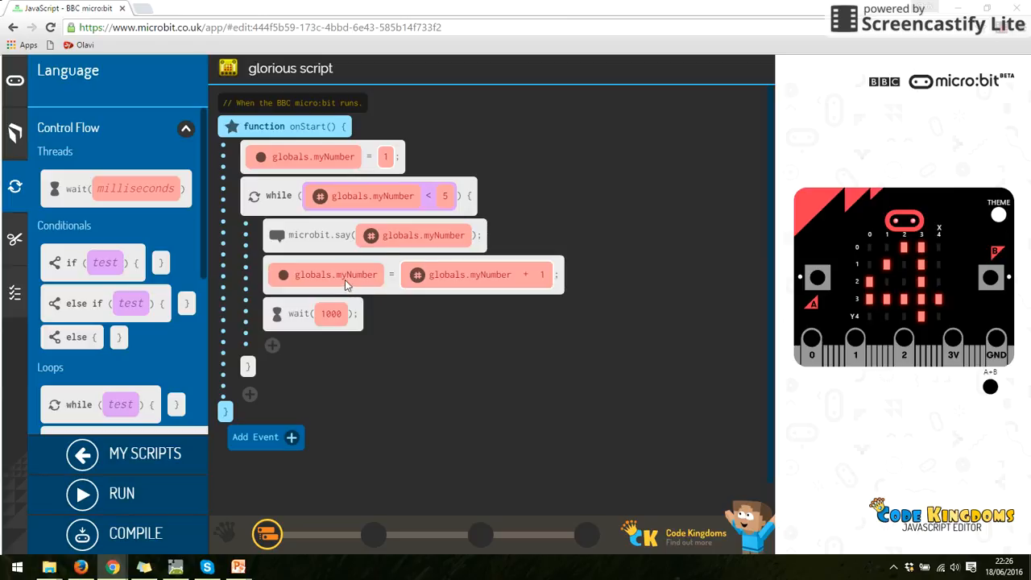
mouse_move(396, 290)
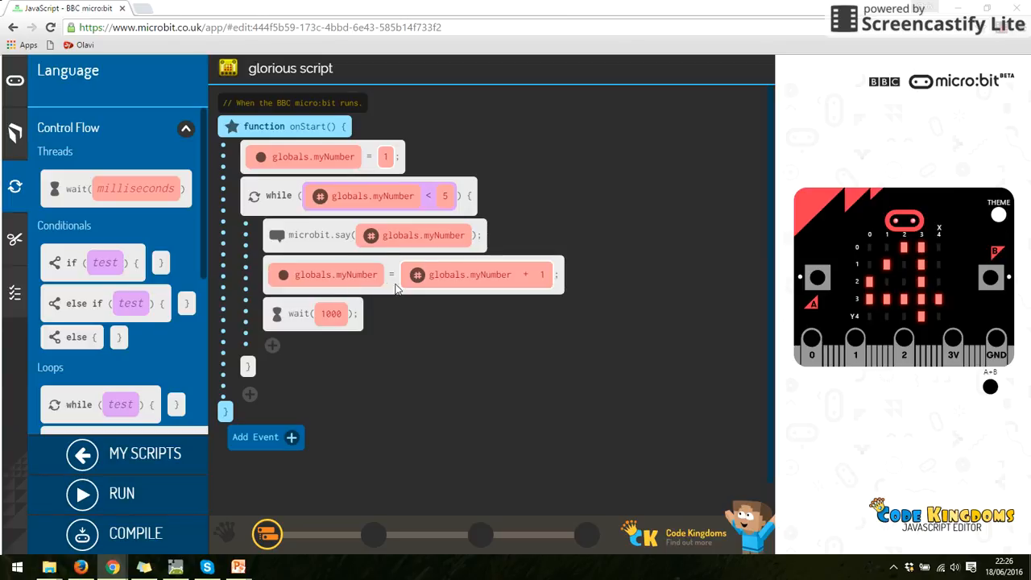
mouse_move(474, 278)
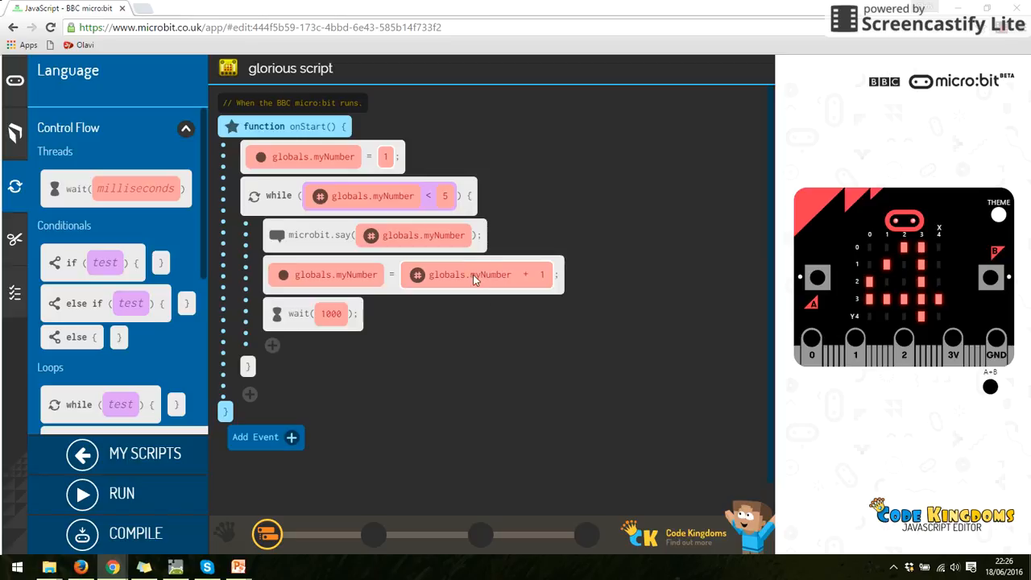
mouse_move(393, 269)
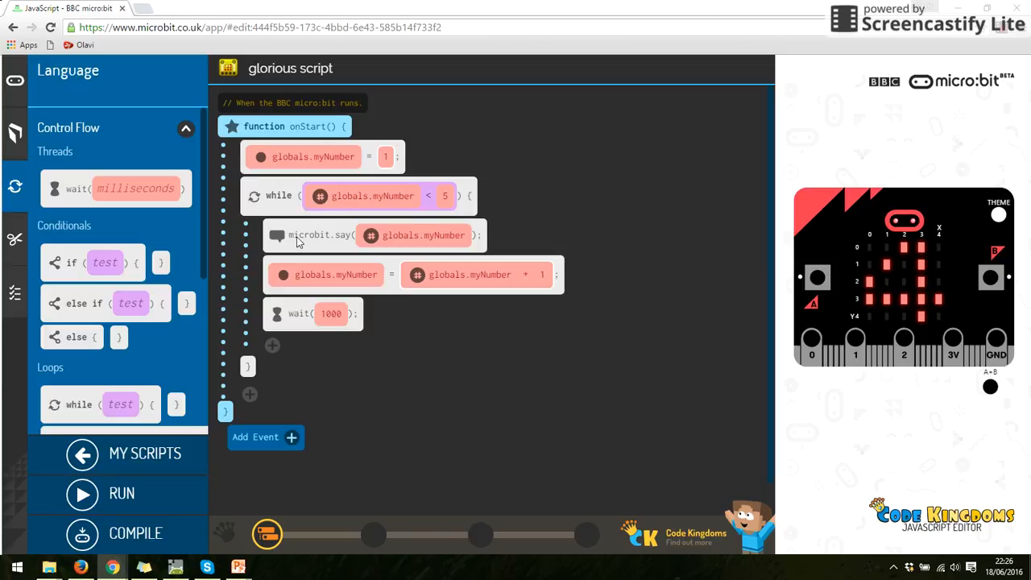
mouse_move(346, 284)
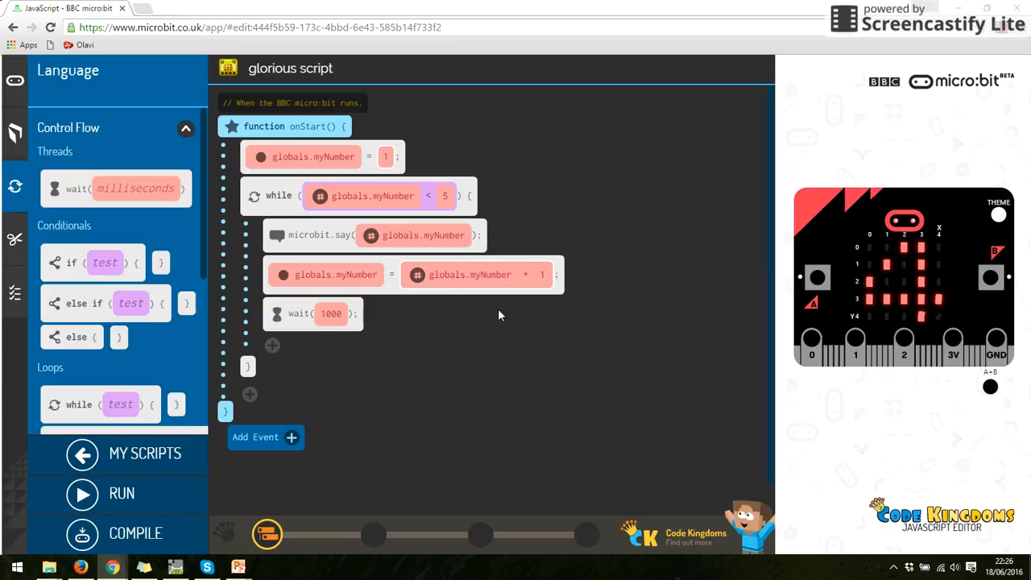
mouse_move(361, 221)
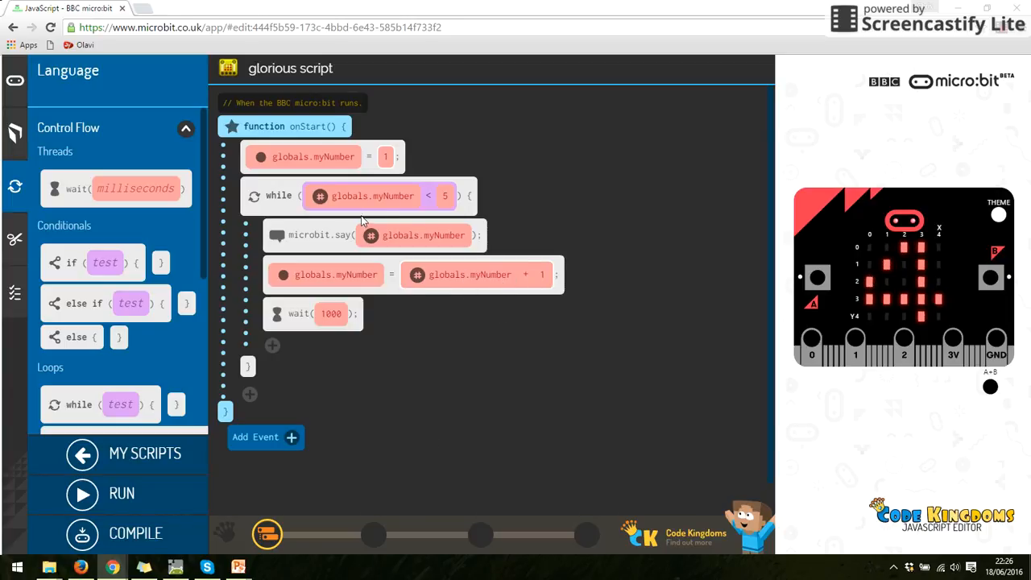
mouse_move(443, 235)
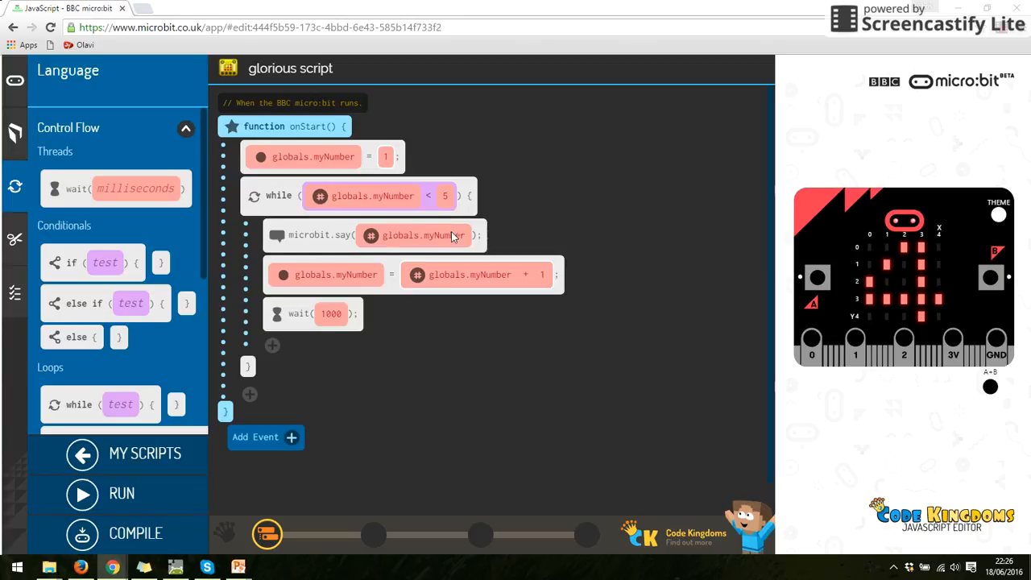
mouse_move(348, 304)
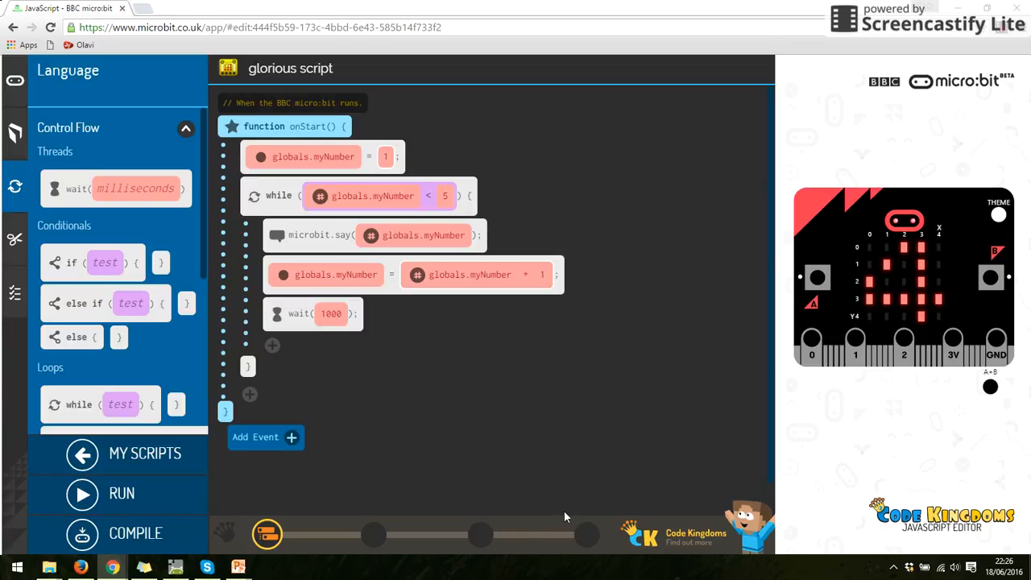
mouse_move(422, 398)
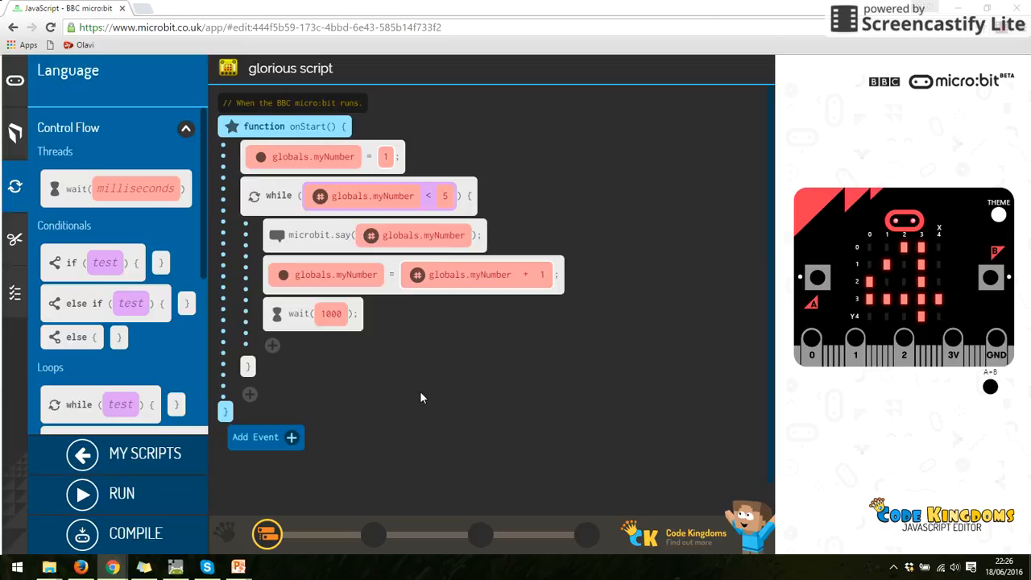